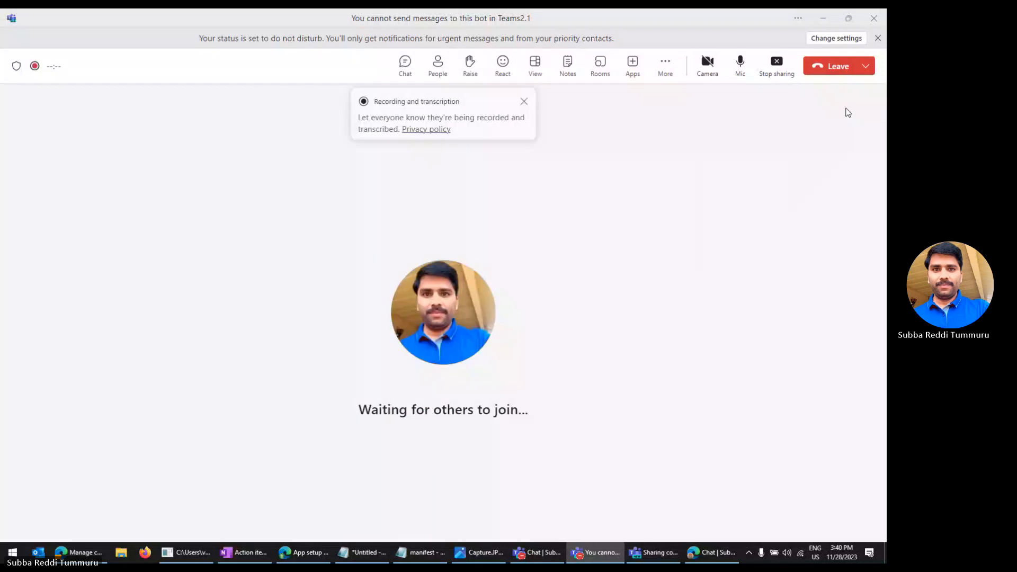
# Step: Show the SubbaBotApp chat in Teams, where the message box reports 'You cannot send messages to this bot'
pyautogui.click(536, 552)
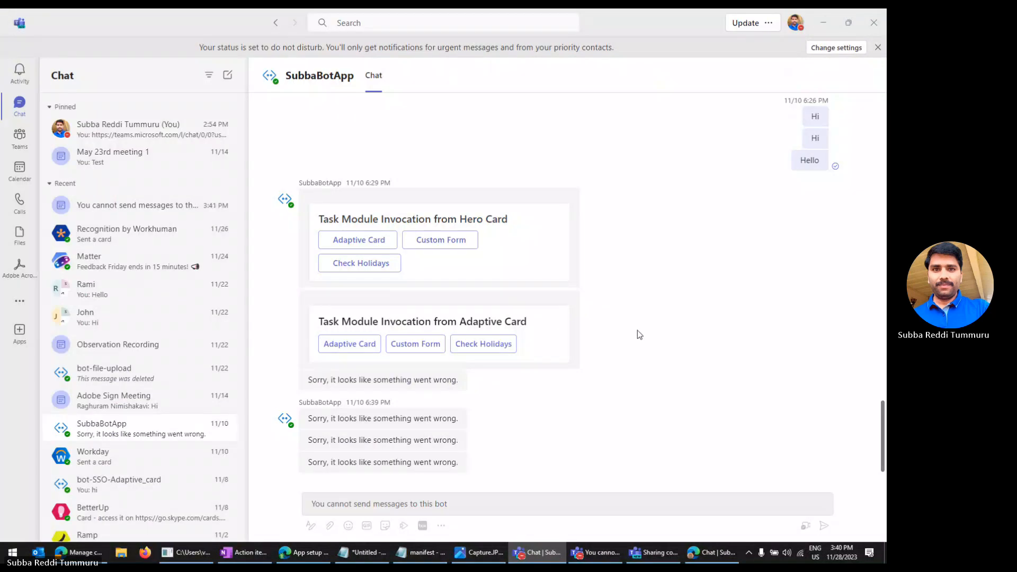
pyautogui.moveTo(606, 455)
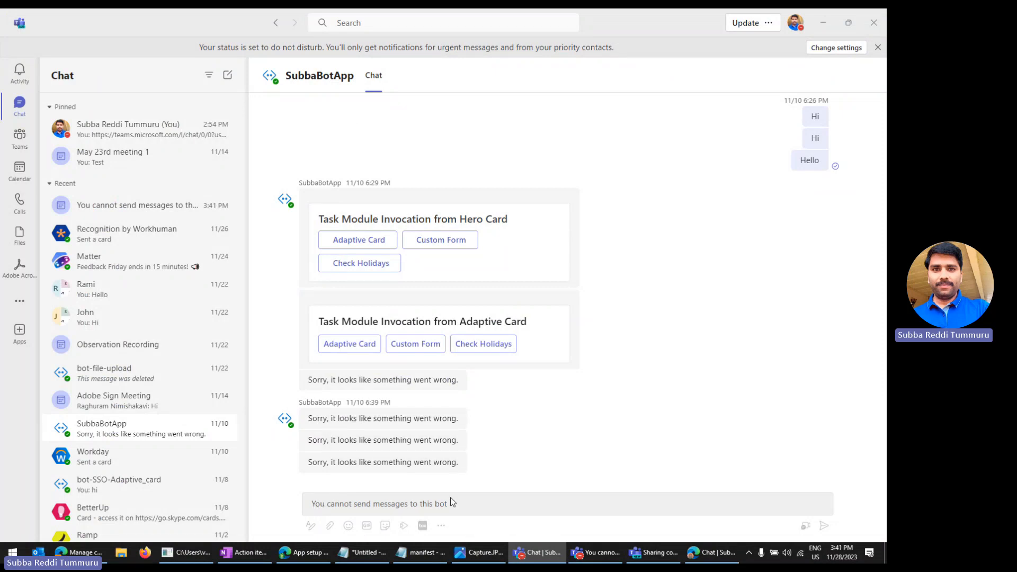
pyautogui.moveTo(385, 507)
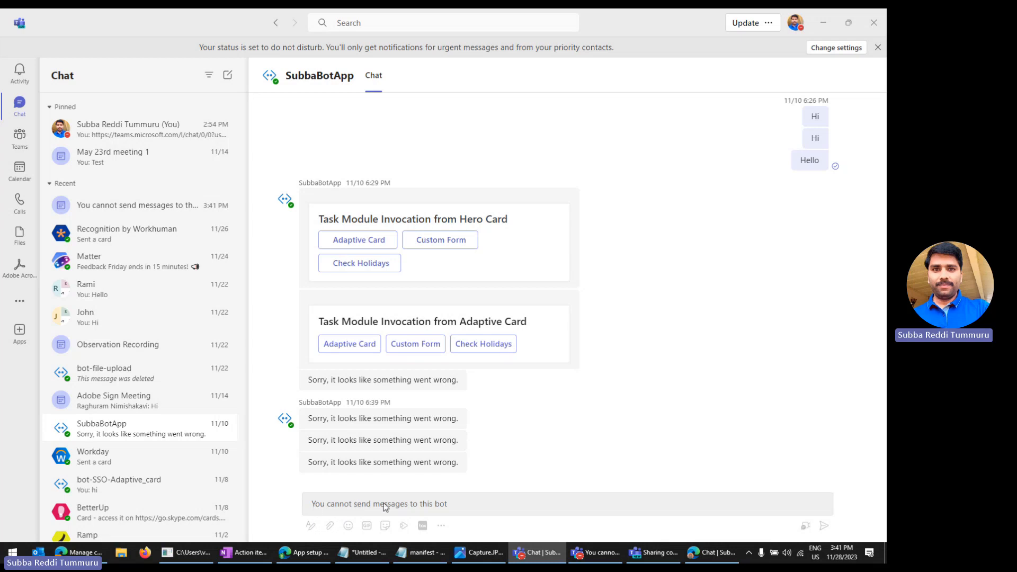
pyautogui.moveTo(450, 511)
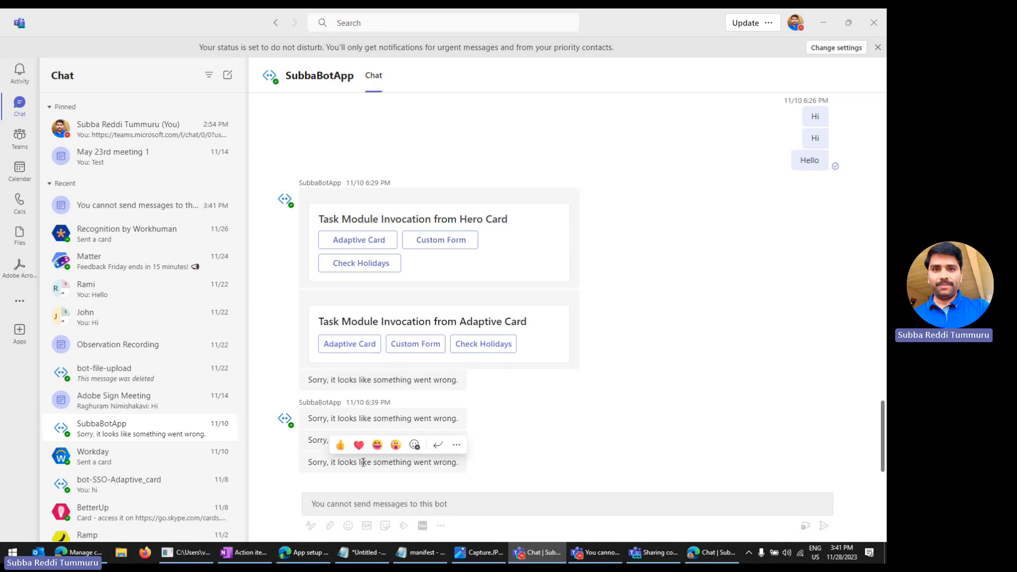
pyautogui.moveTo(317, 58)
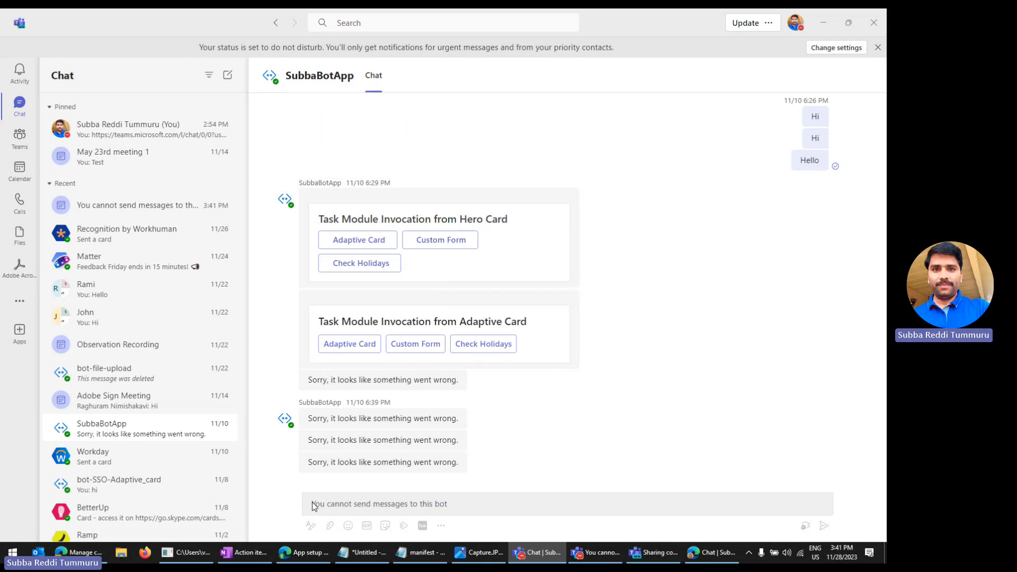
pyautogui.moveTo(327, 508)
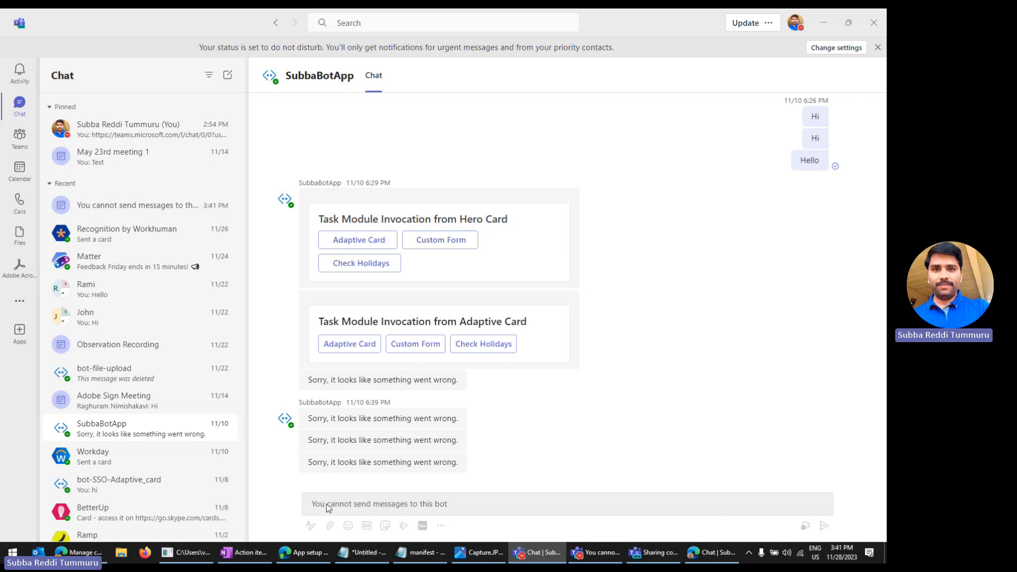
pyautogui.moveTo(415, 524)
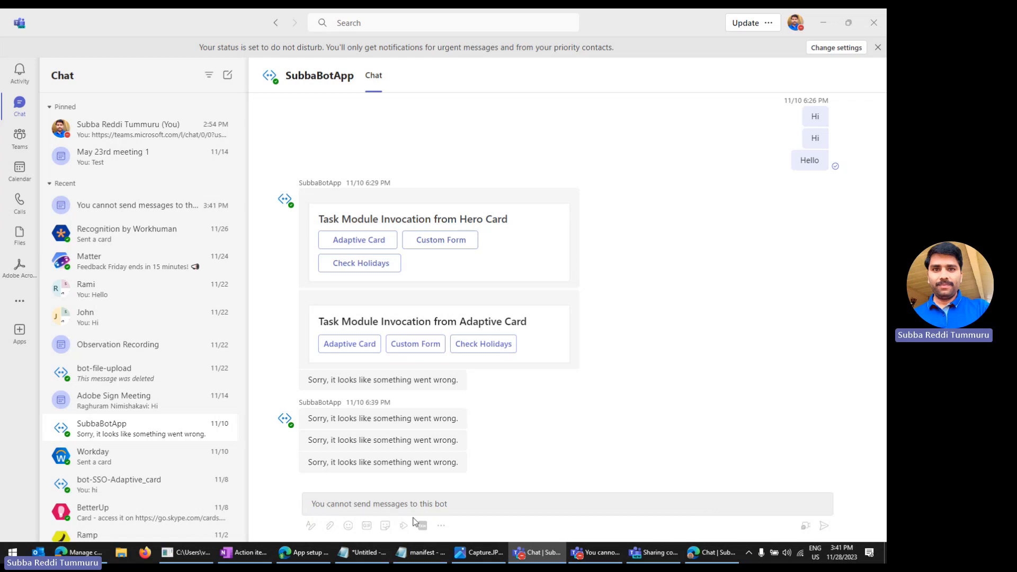
pyautogui.moveTo(461, 512)
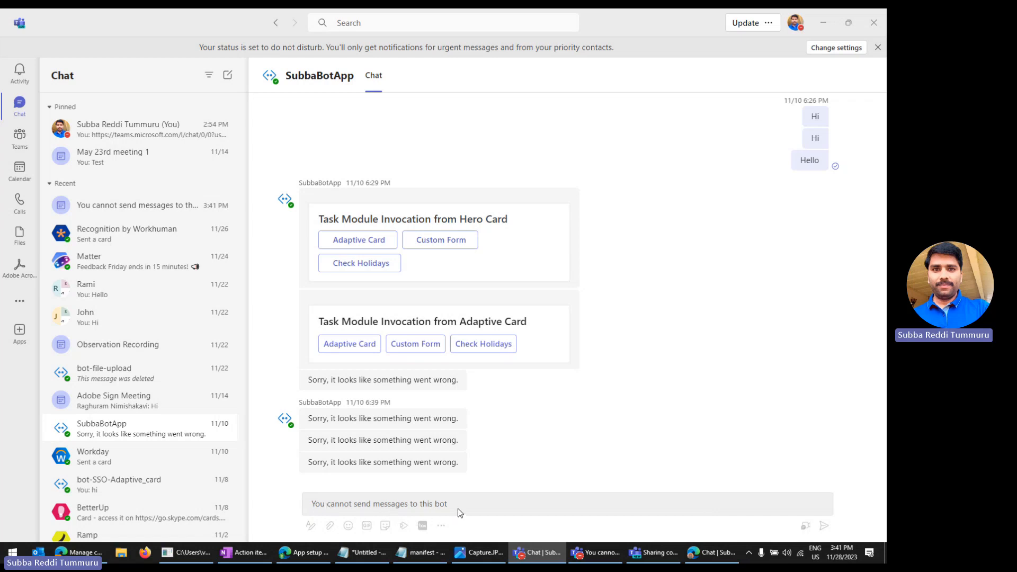
pyautogui.moveTo(419, 508)
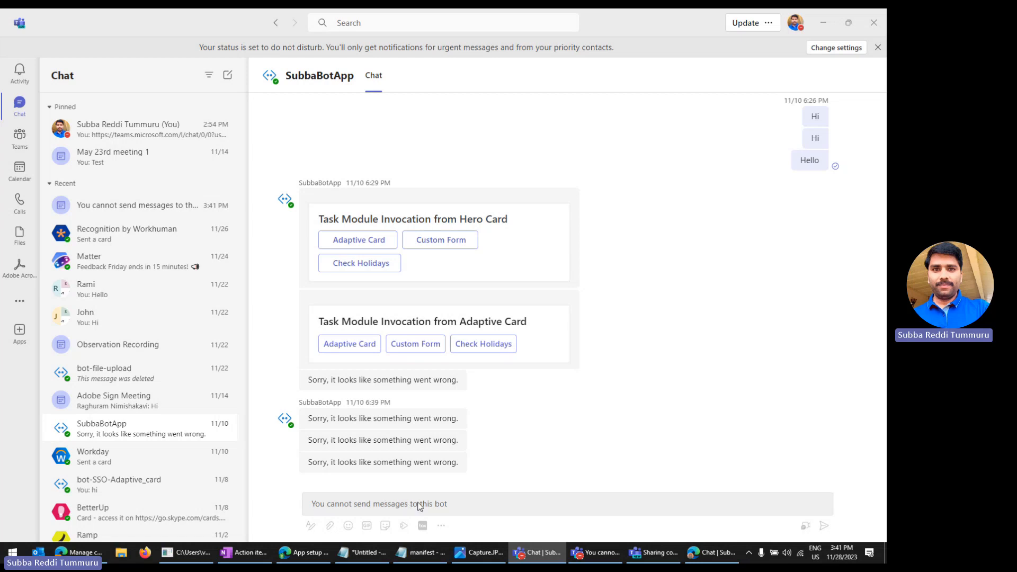
pyautogui.moveTo(417, 494)
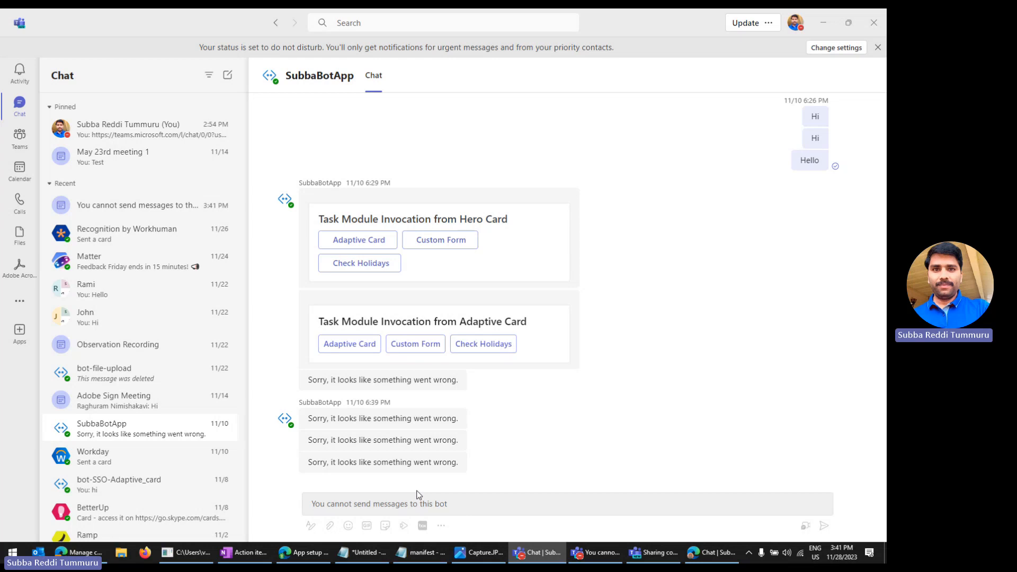
pyautogui.moveTo(388, 494)
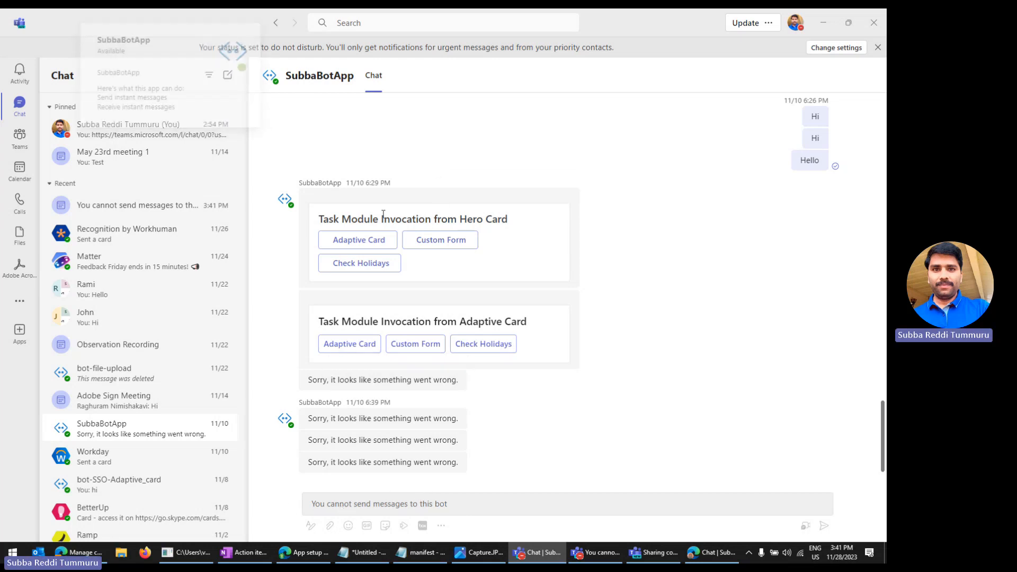
pyautogui.moveTo(598, 436)
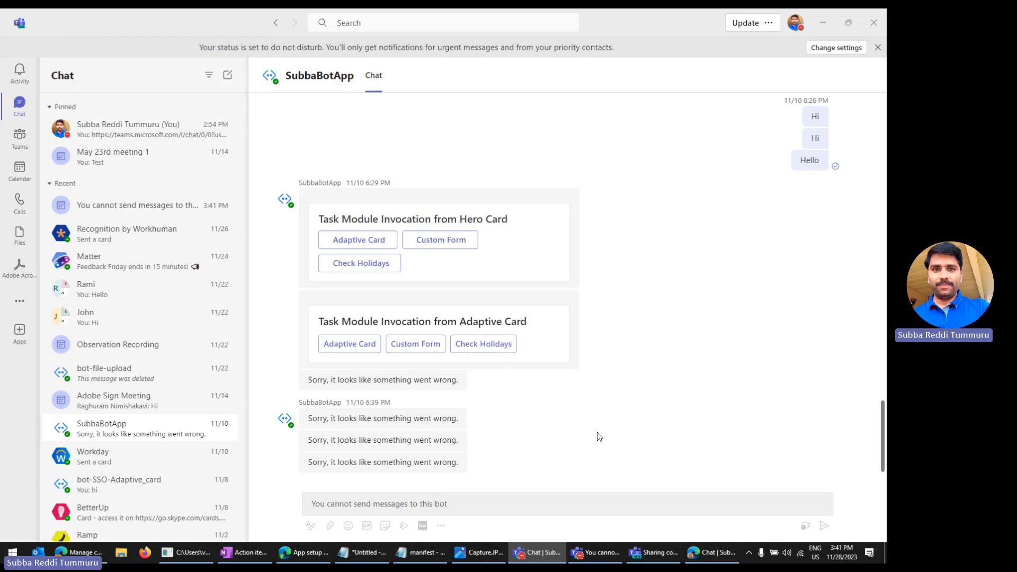
pyautogui.moveTo(526, 444)
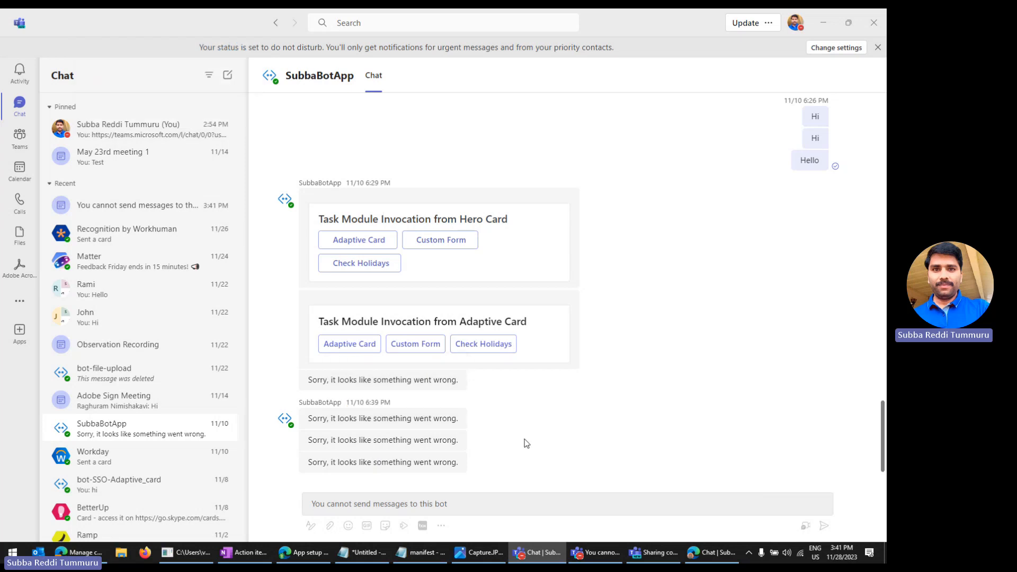
pyautogui.moveTo(499, 546)
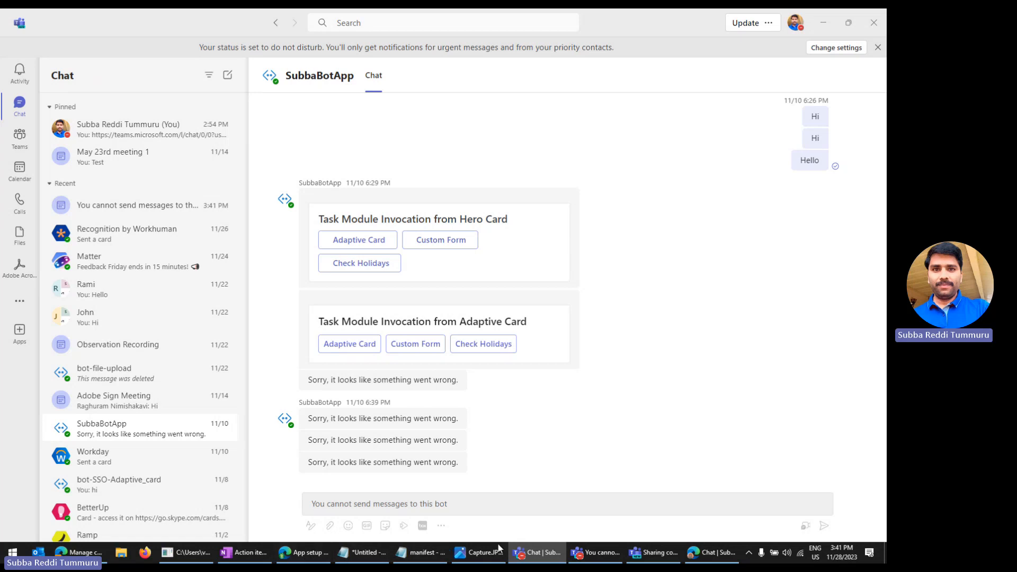
# Step: View the Capture.JPG screenshot of SubbaBotApp's Azure Bot Channels, showing Microsoft Teams as healthy
pyautogui.click(477, 551)
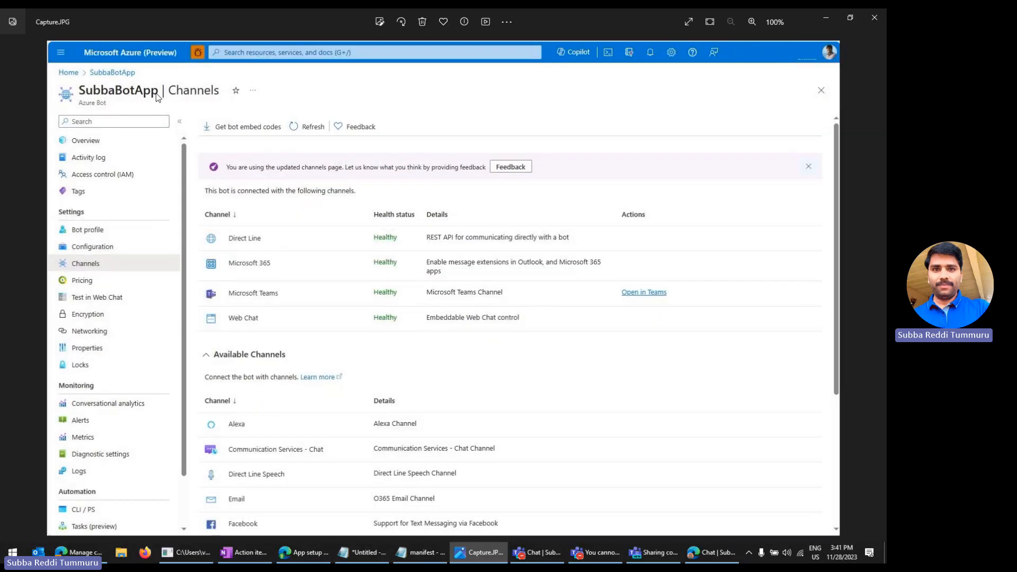
pyautogui.moveTo(286, 427)
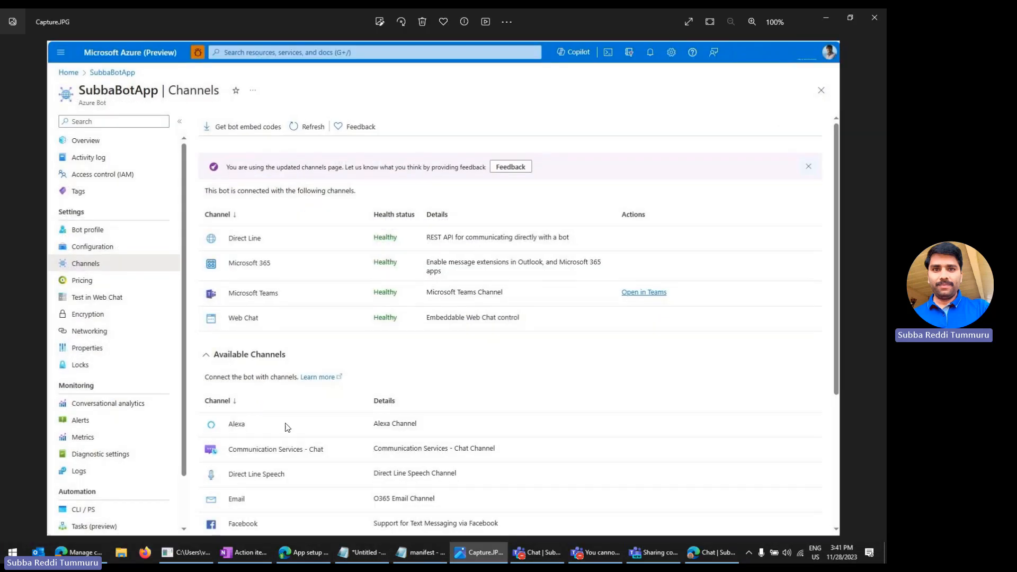
pyautogui.moveTo(84, 281)
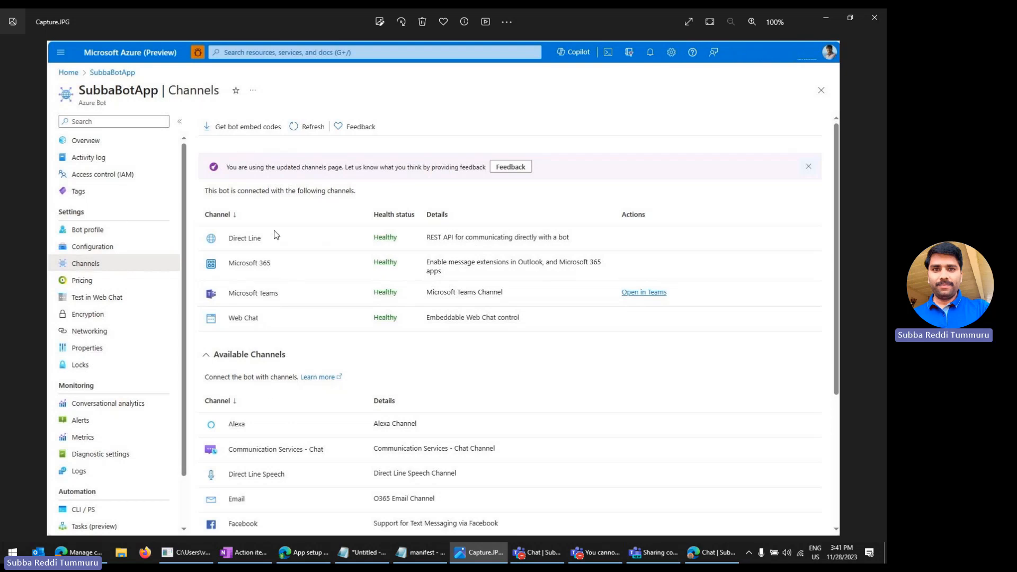
pyautogui.moveTo(266, 293)
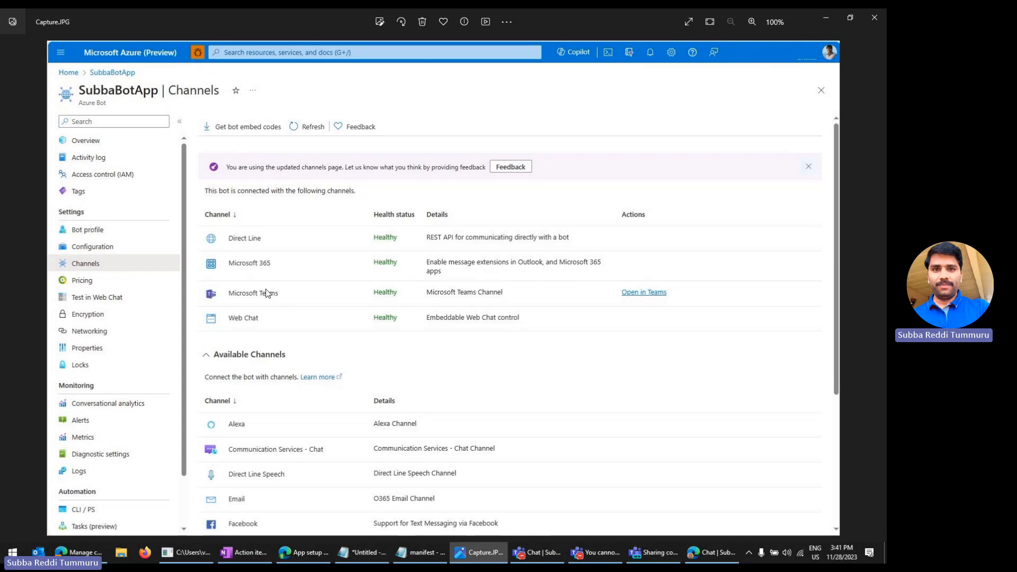
pyautogui.moveTo(259, 321)
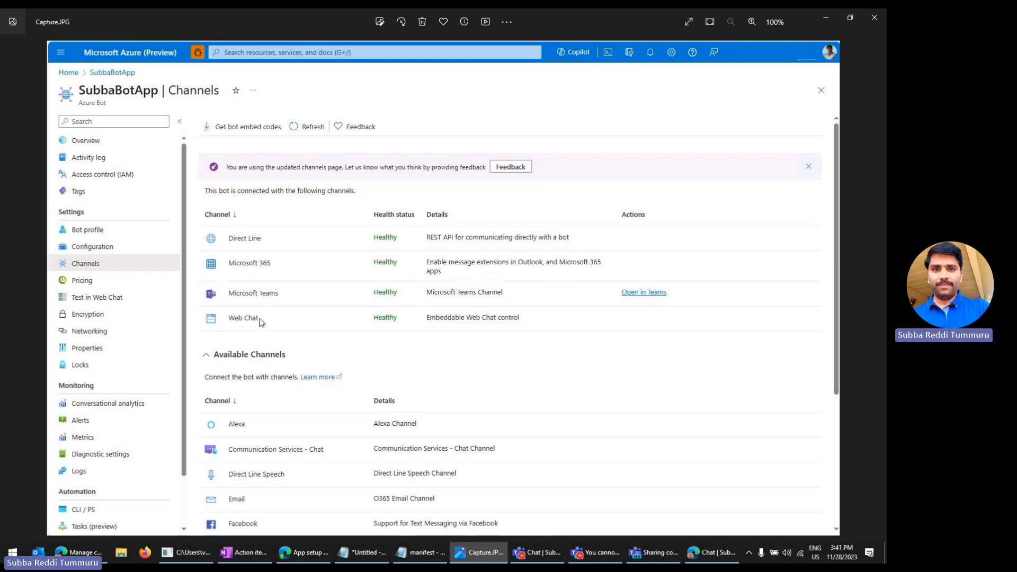
pyautogui.moveTo(270, 329)
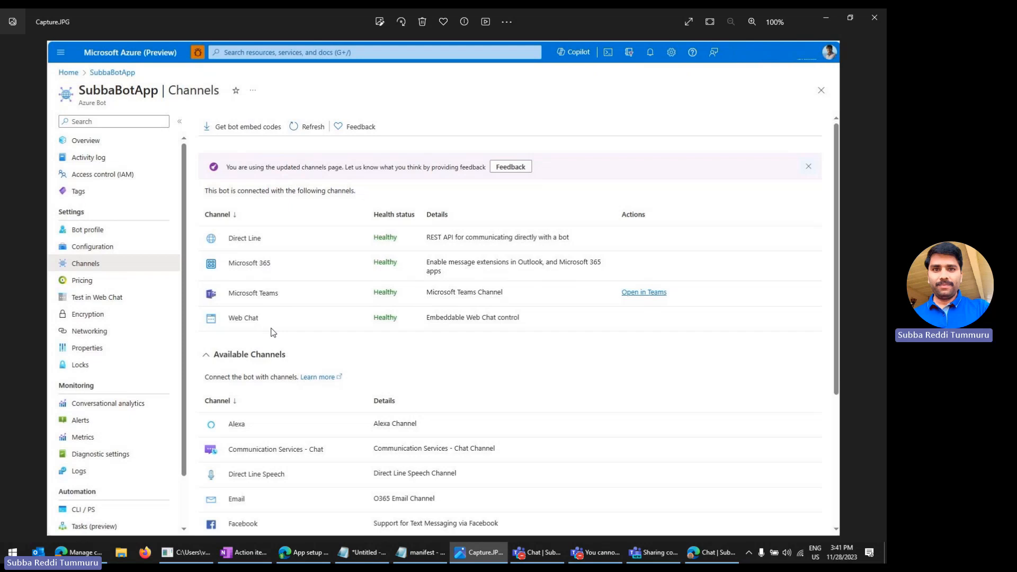
pyautogui.moveTo(260, 300)
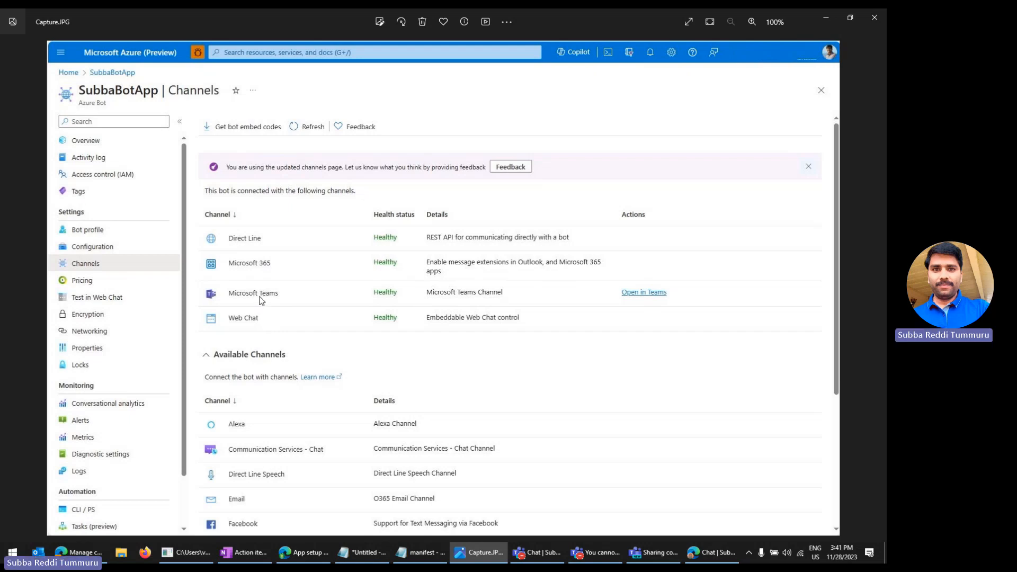
pyautogui.moveTo(664, 295)
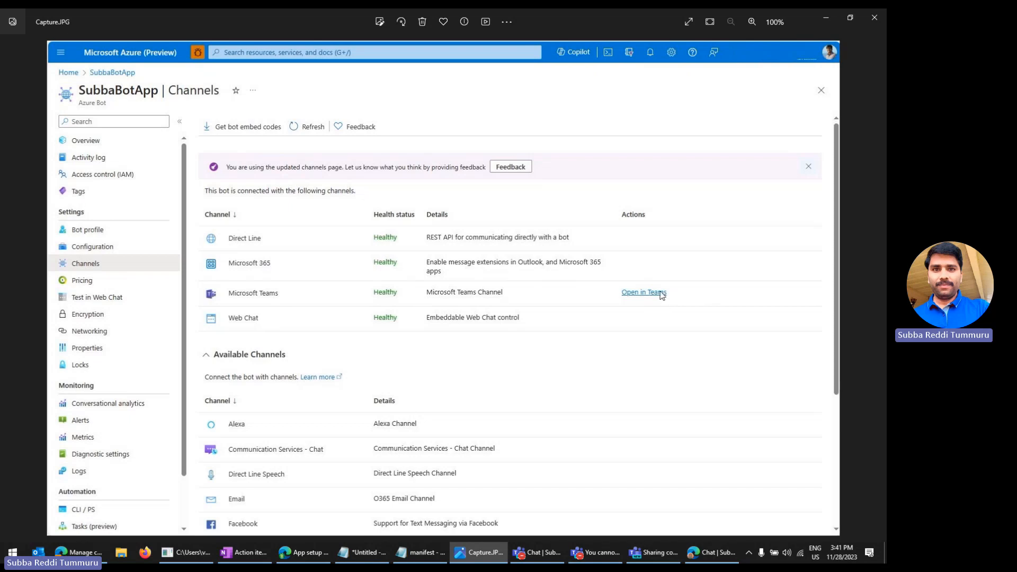
pyautogui.moveTo(649, 302)
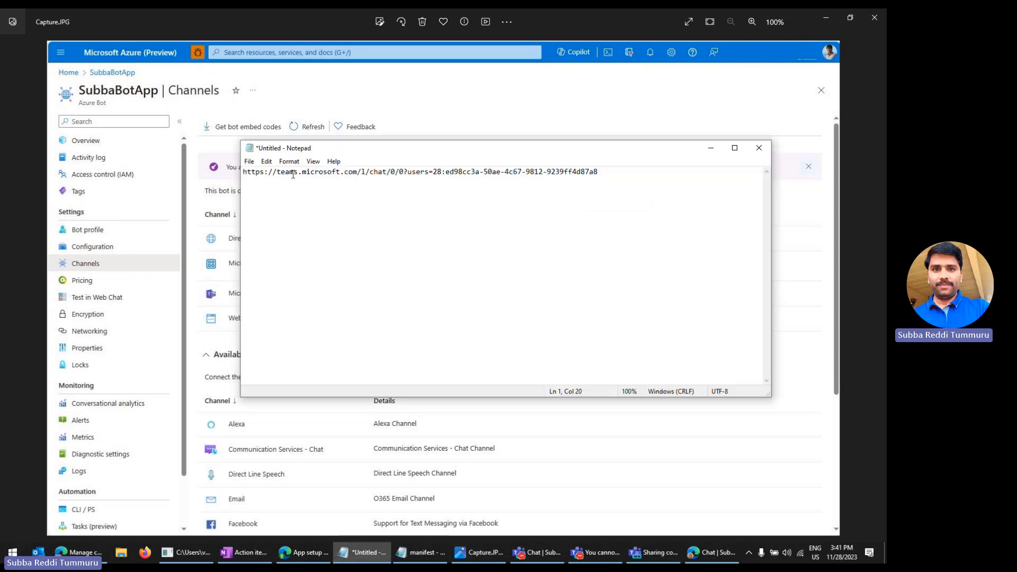
pyautogui.moveTo(370, 174)
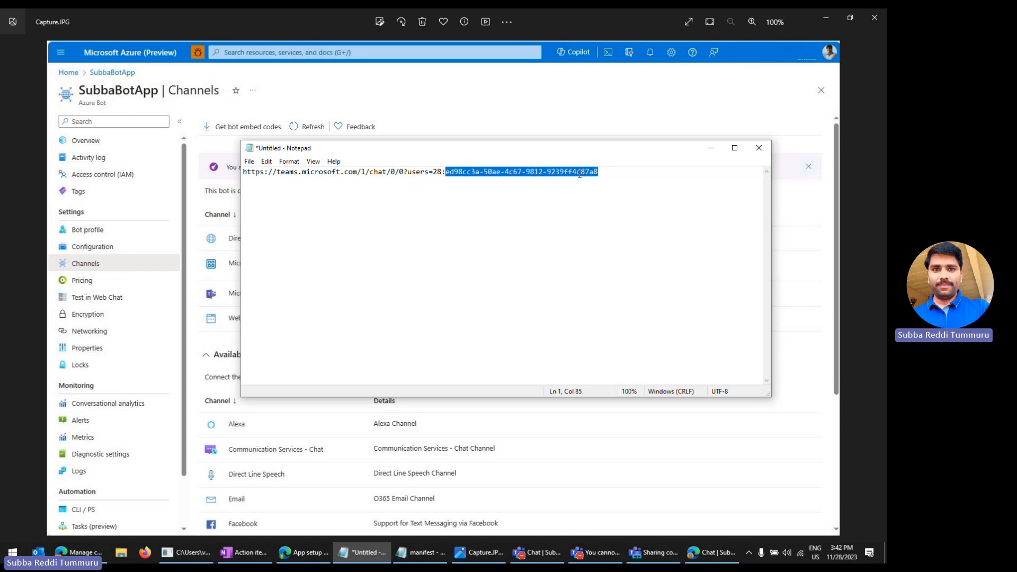
pyautogui.moveTo(496, 150)
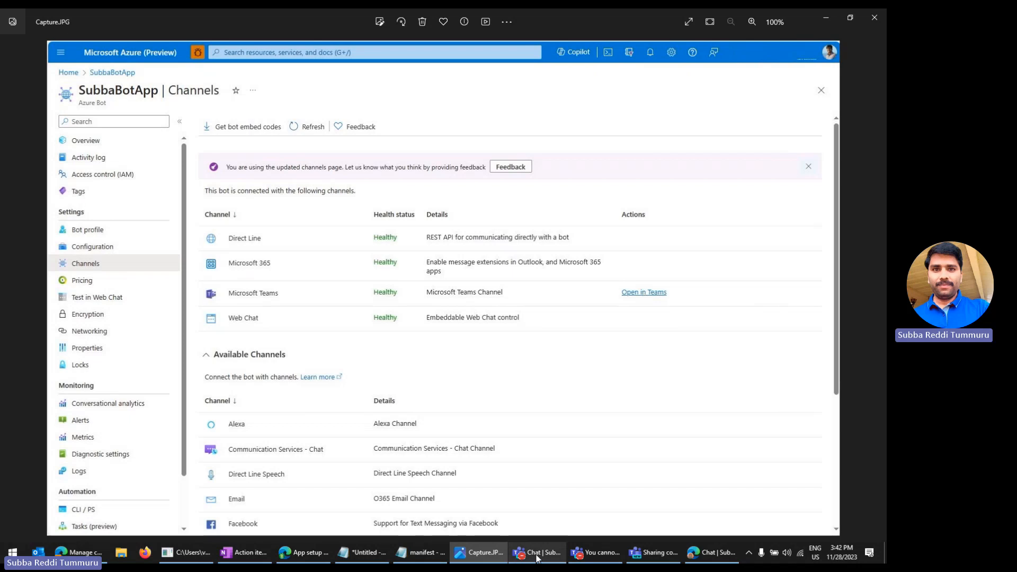
pyautogui.click(537, 552)
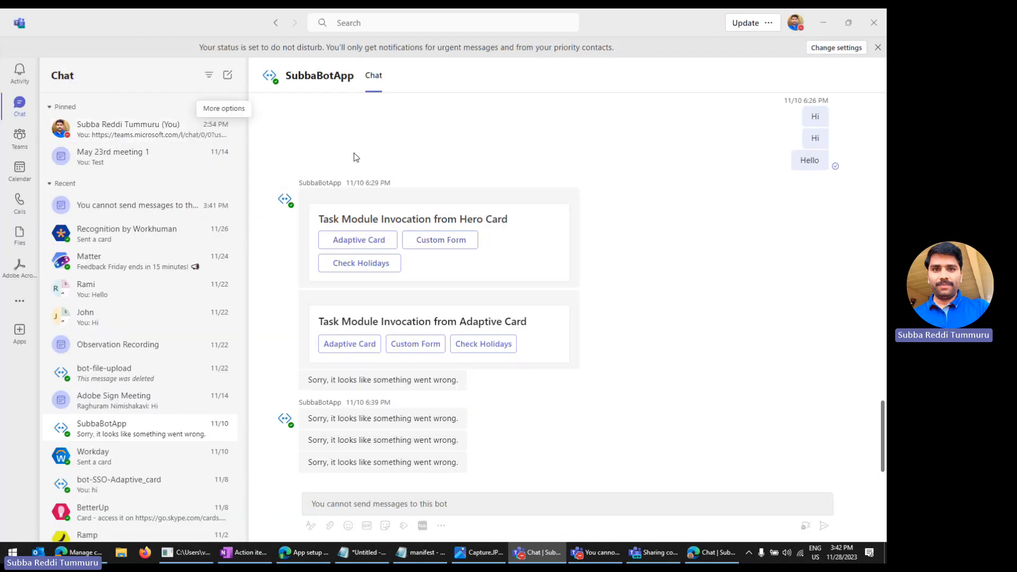
pyautogui.moveTo(316, 518)
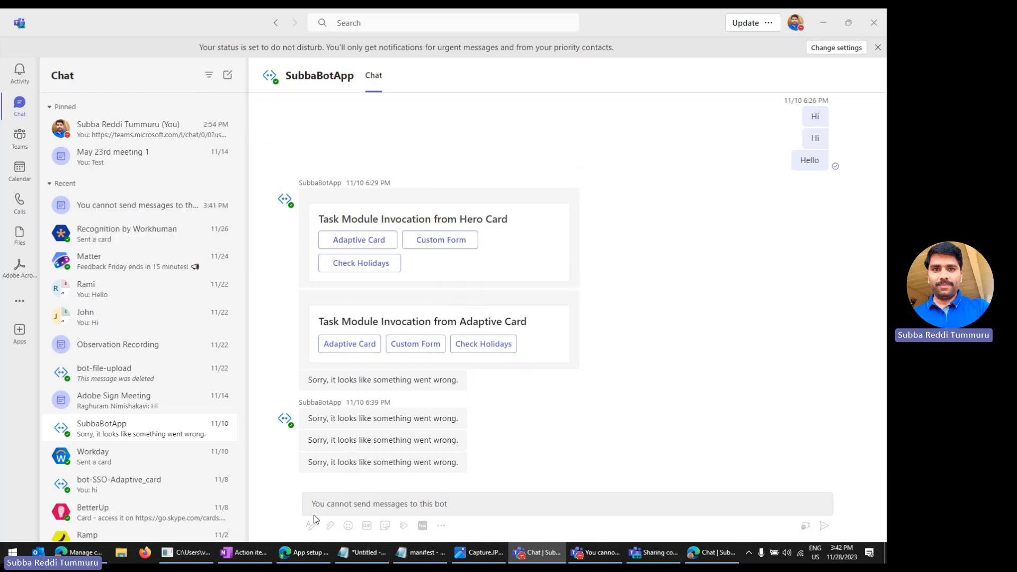
pyautogui.moveTo(788, 484)
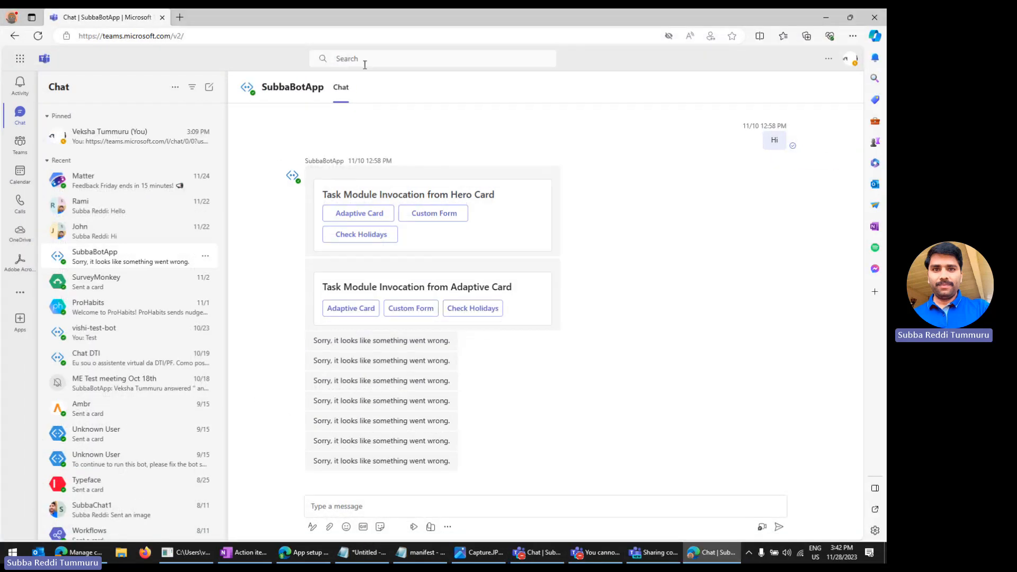
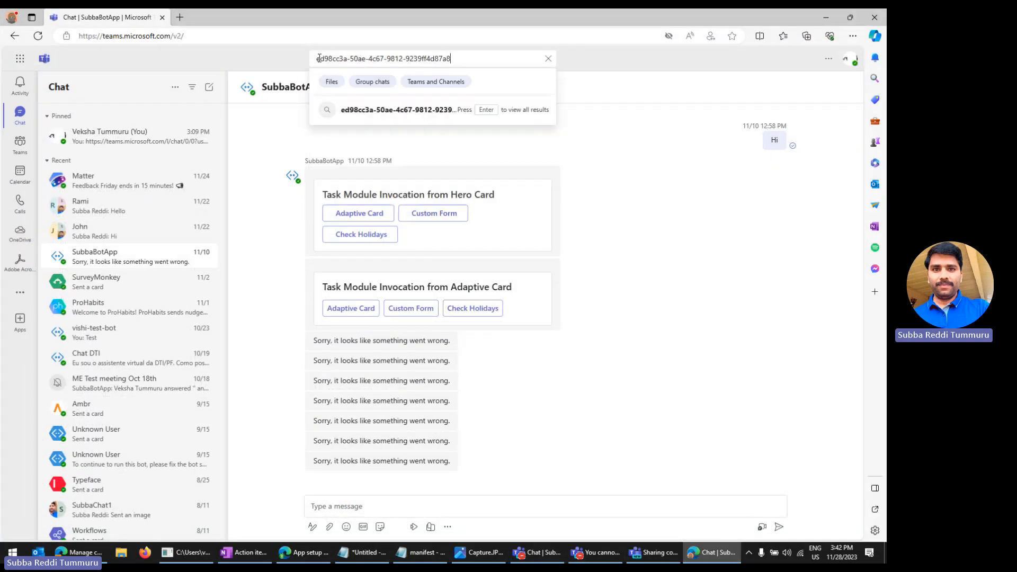
pyautogui.press('Enter')
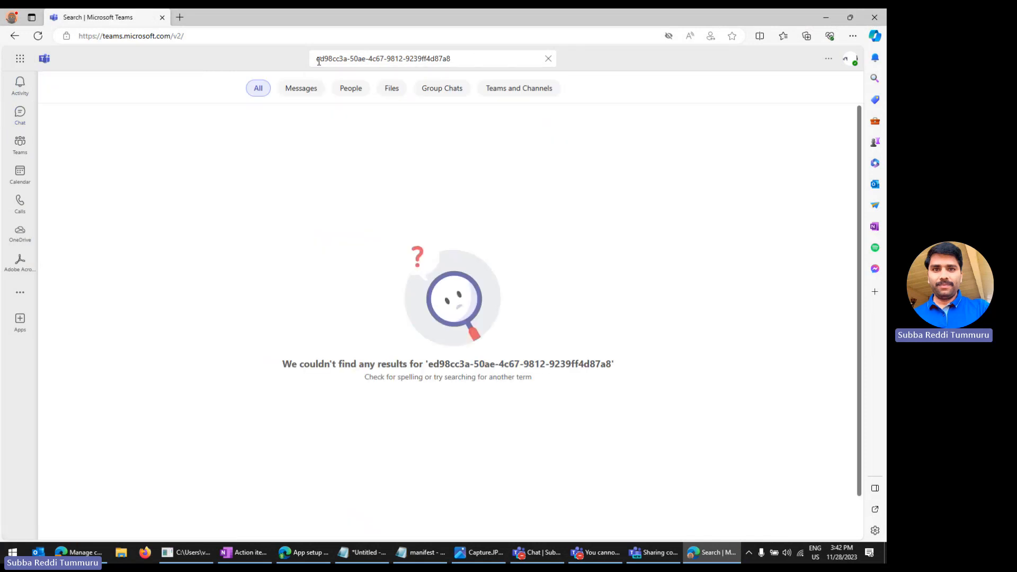
pyautogui.click(351, 88)
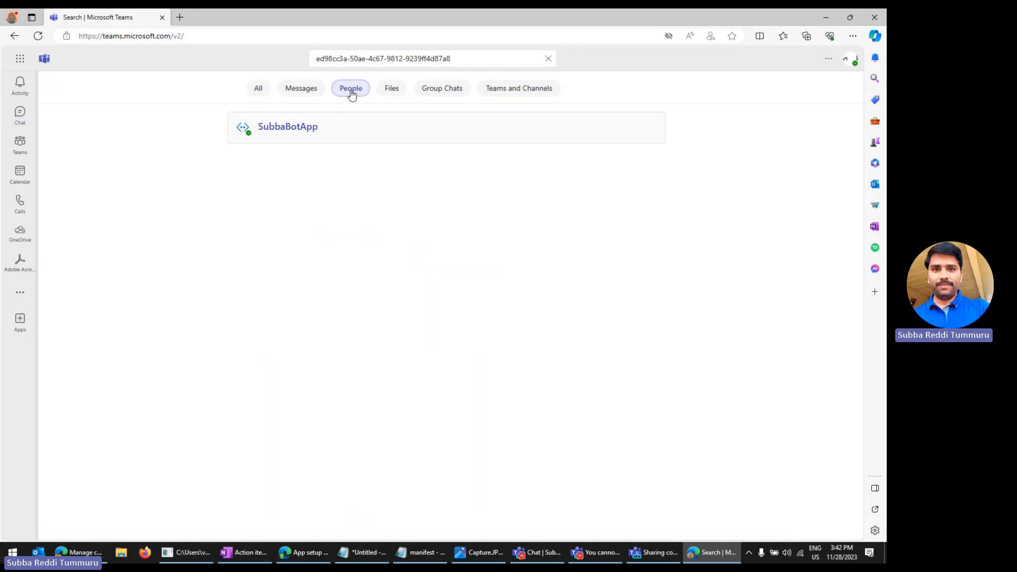
pyautogui.moveTo(294, 136)
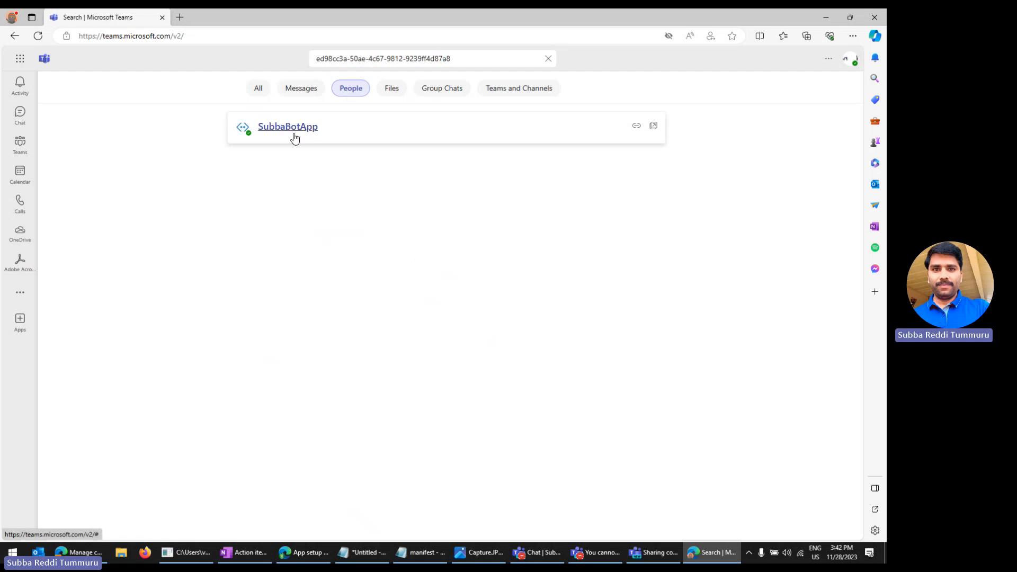
pyautogui.click(287, 126)
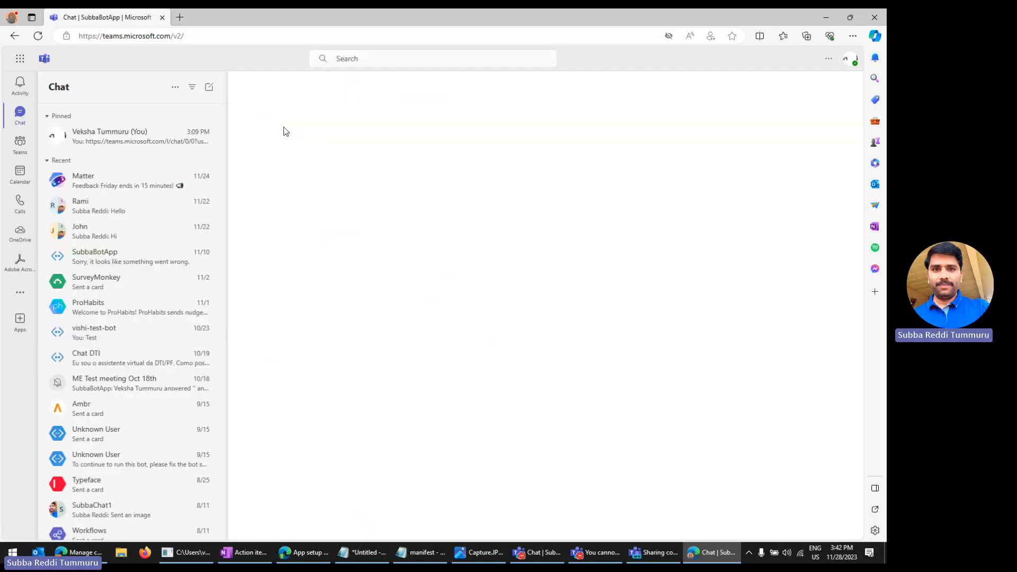
pyautogui.click(106, 256)
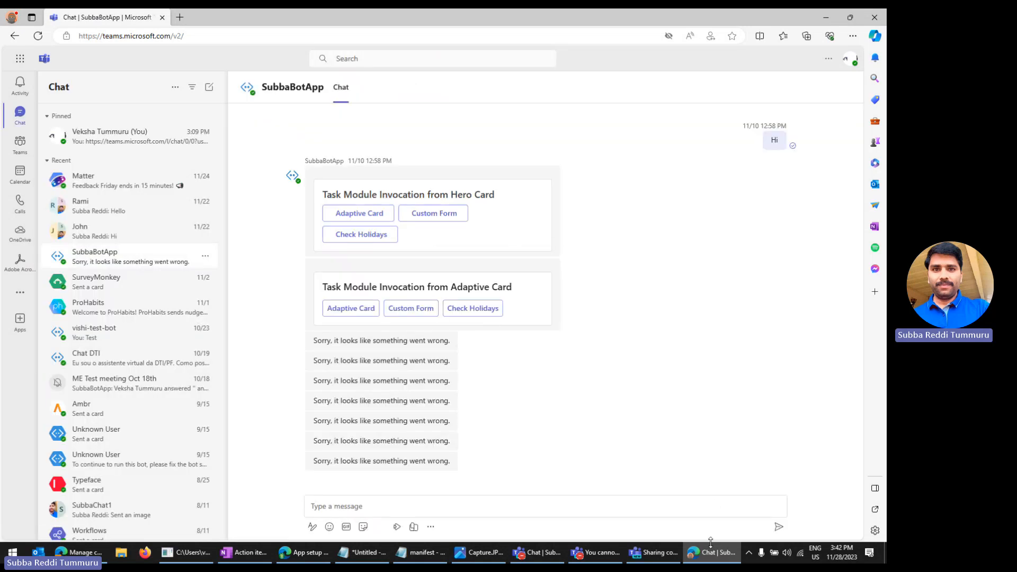
# Step: Check the 2,251-app Manage apps list in admin center, then return to SubbaBotApp's Teams chat
pyautogui.click(420, 553)
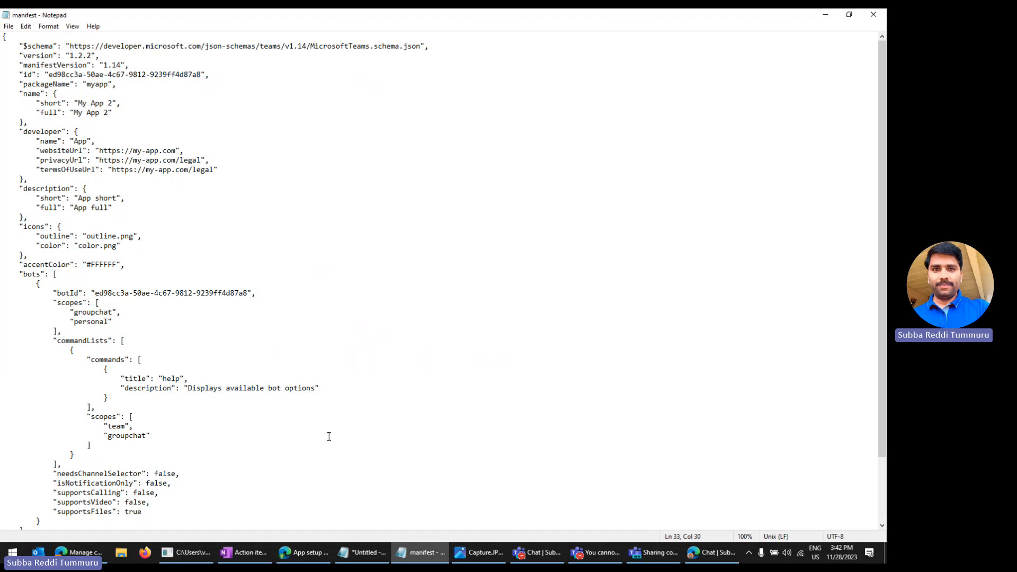
pyautogui.click(303, 553)
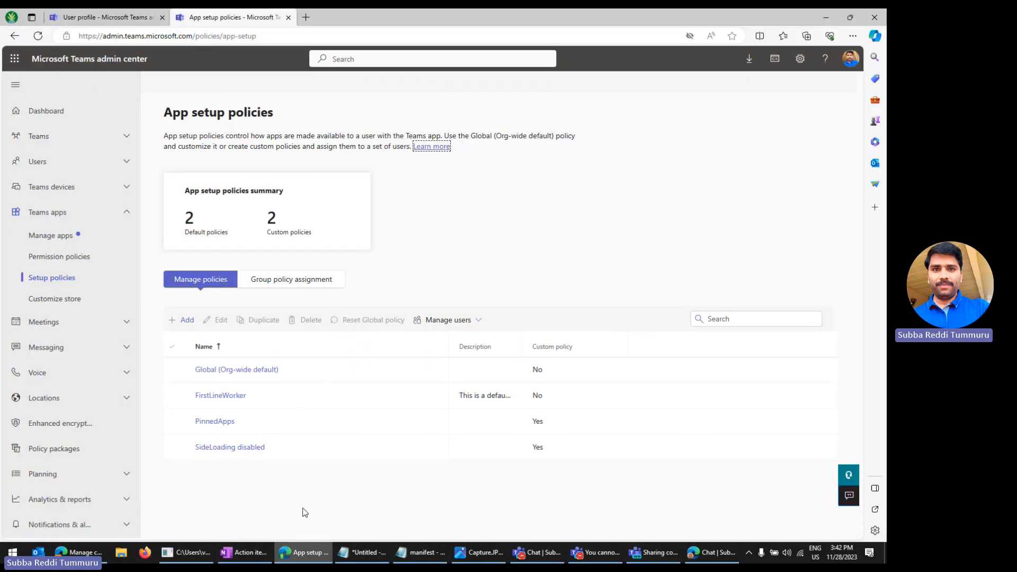
pyautogui.moveTo(51, 239)
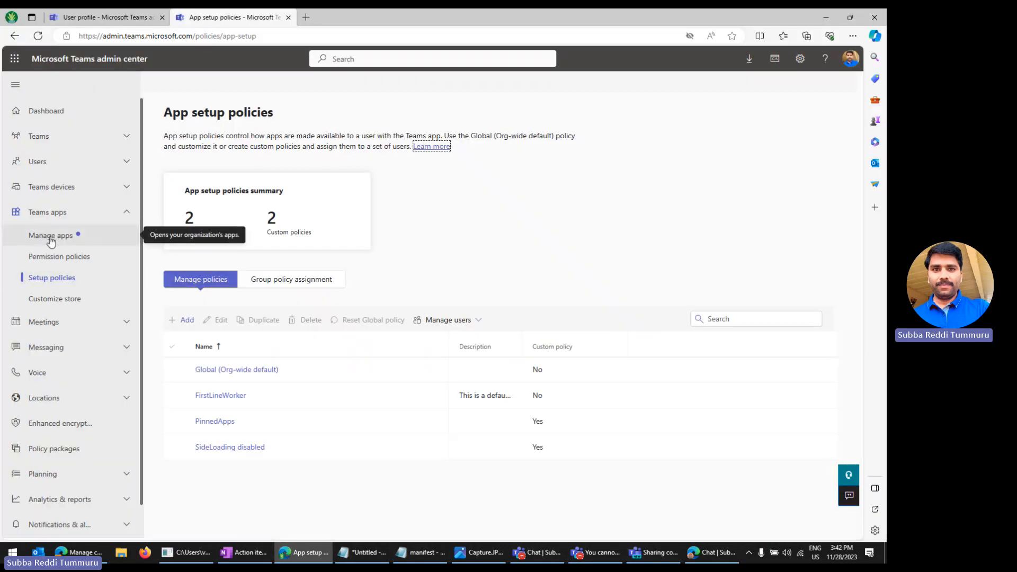
pyautogui.click(50, 236)
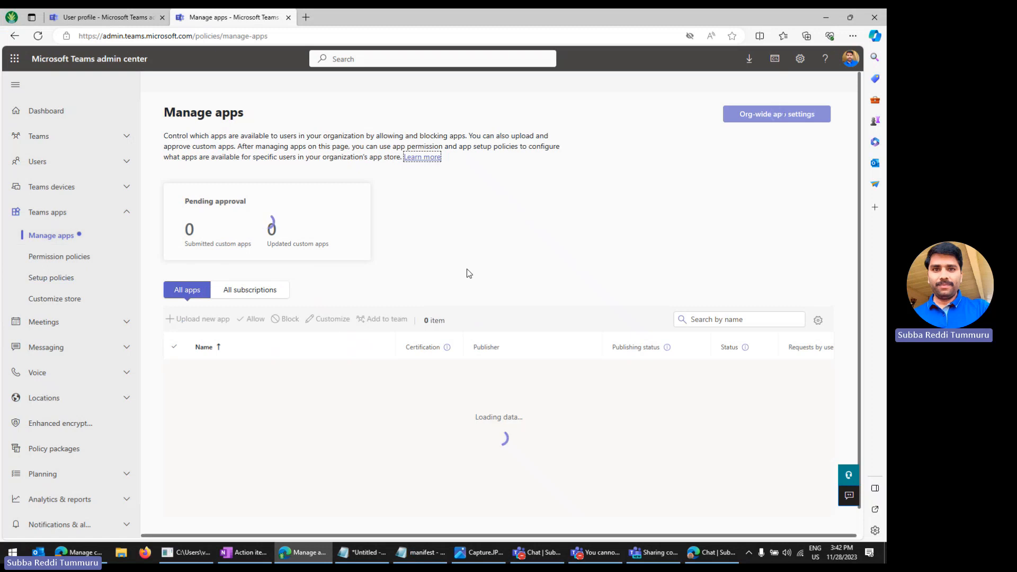
pyautogui.moveTo(331, 177)
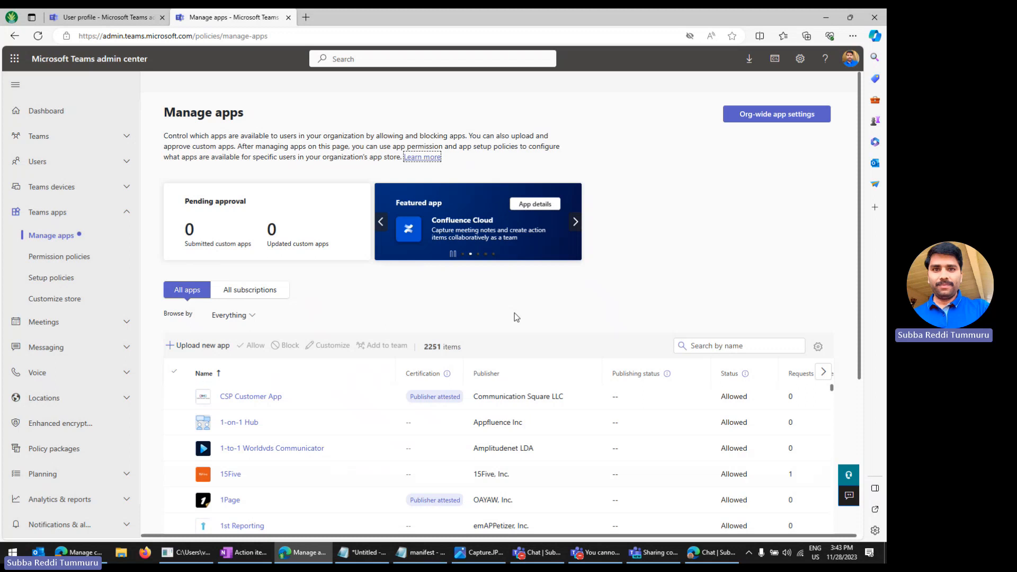
pyautogui.click(575, 222)
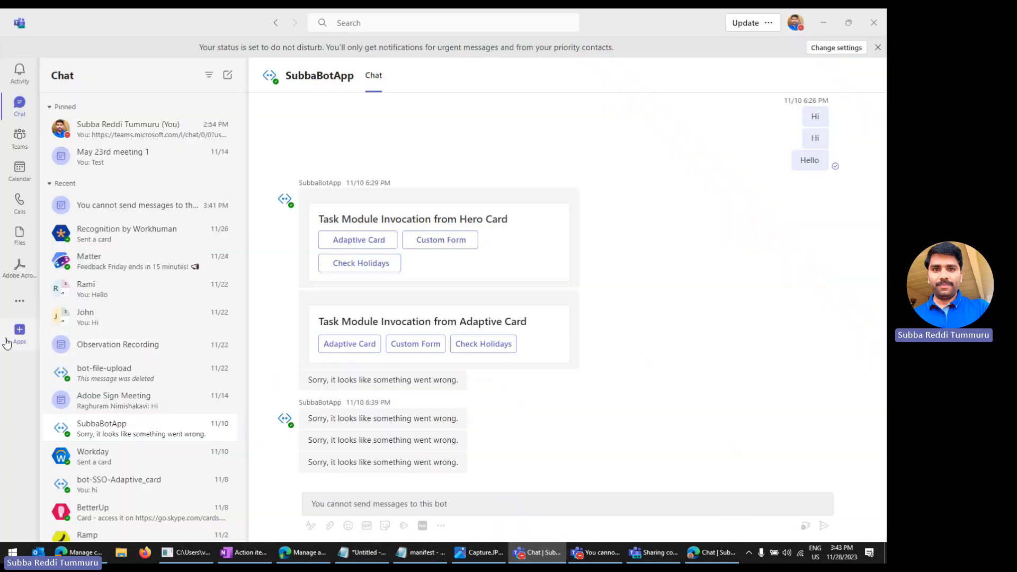
# Step: Browse the Teams Apps store, then go back to the admin center's Manage apps page
pyautogui.click(19, 330)
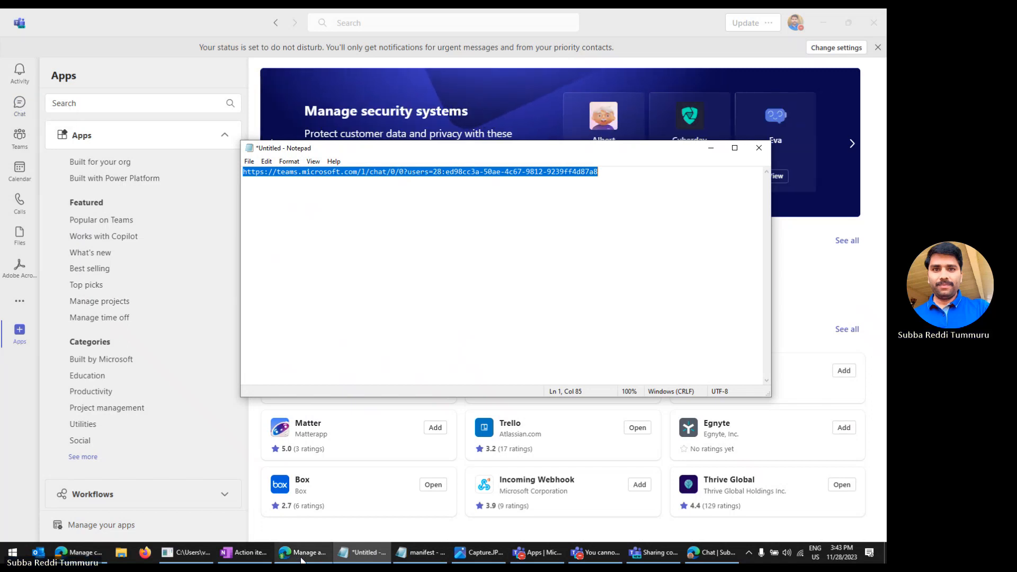
pyautogui.click(303, 552)
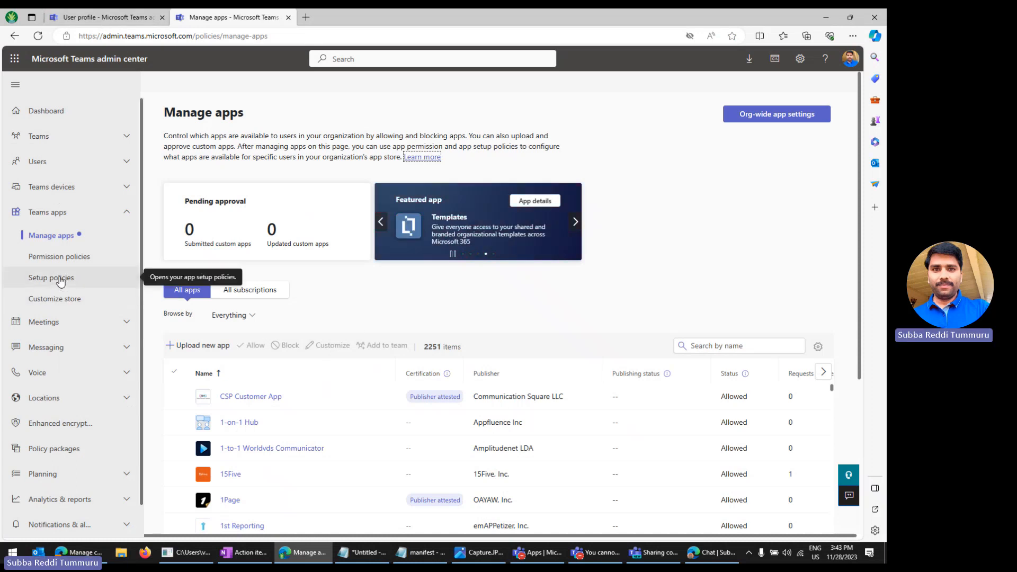
# Step: Open the 'SideLoading disabled' setup policy showing Upload custom apps off, then view the user's profile
pyautogui.click(52, 278)
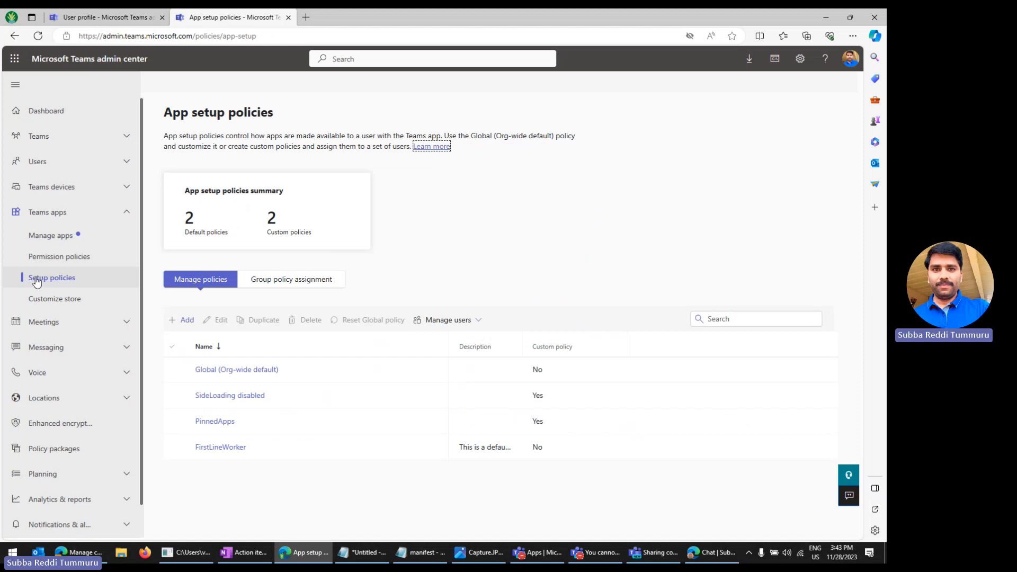
pyautogui.moveTo(45, 287)
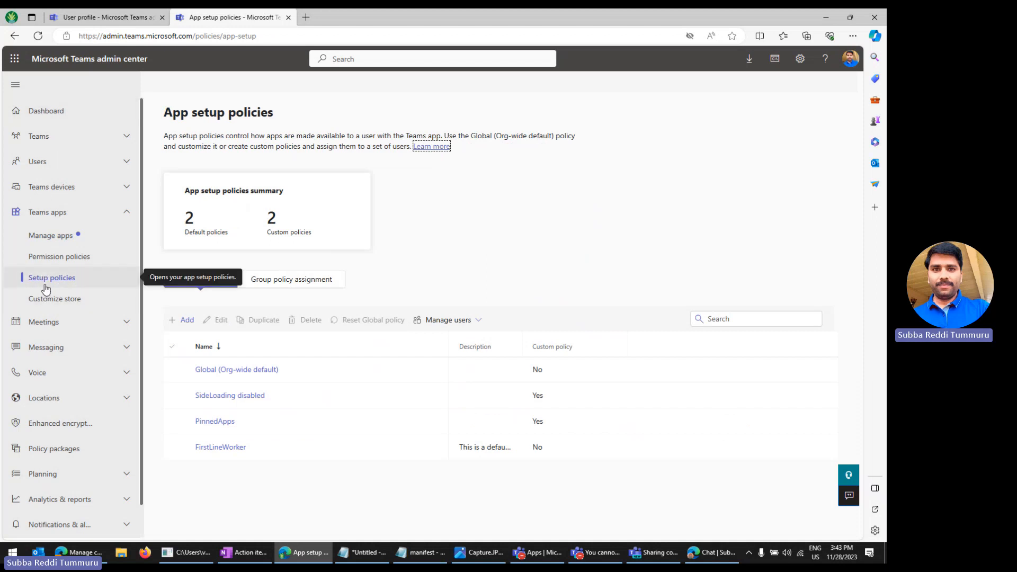
pyautogui.click(230, 395)
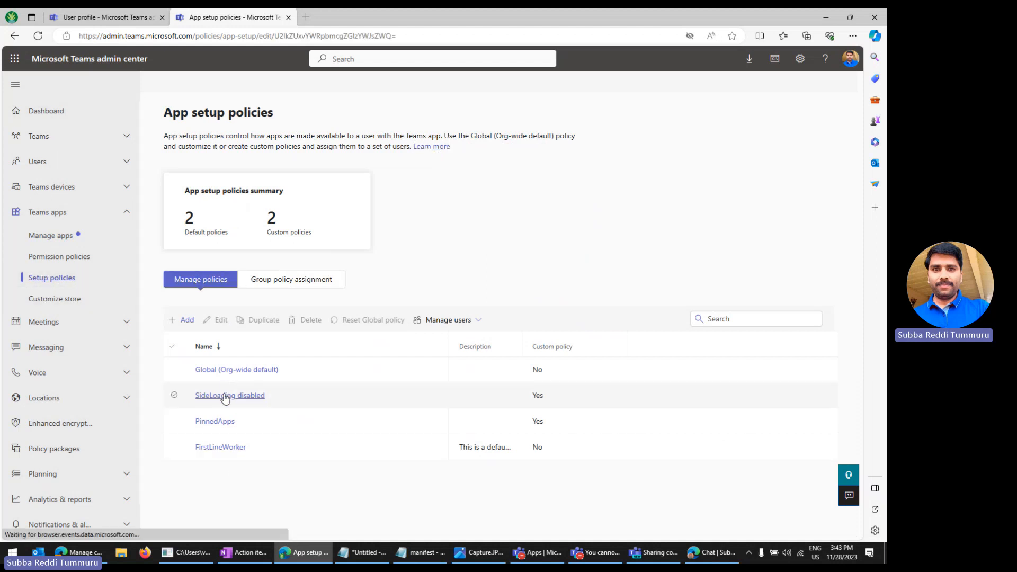
pyautogui.click(229, 395)
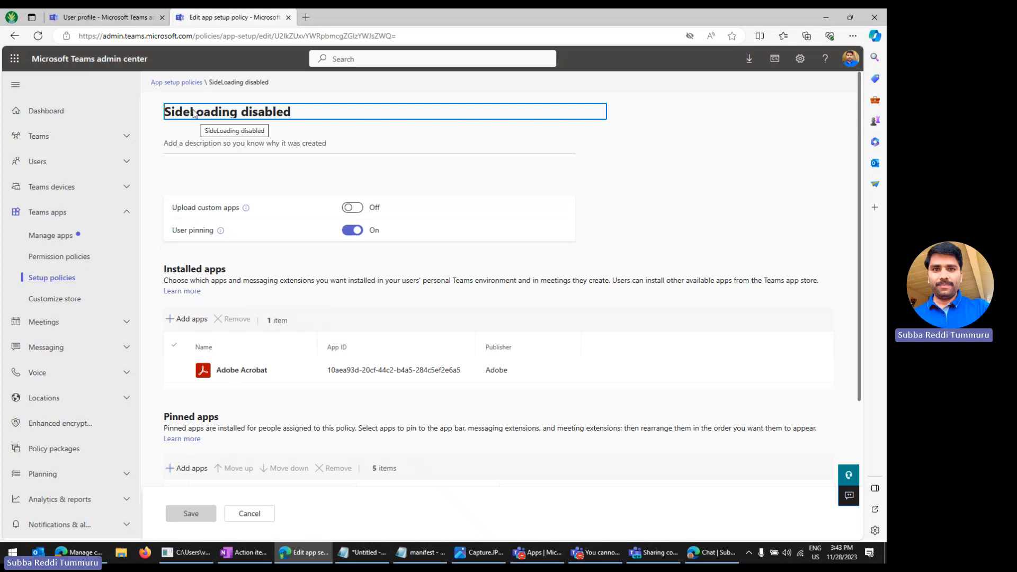
pyautogui.moveTo(310, 215)
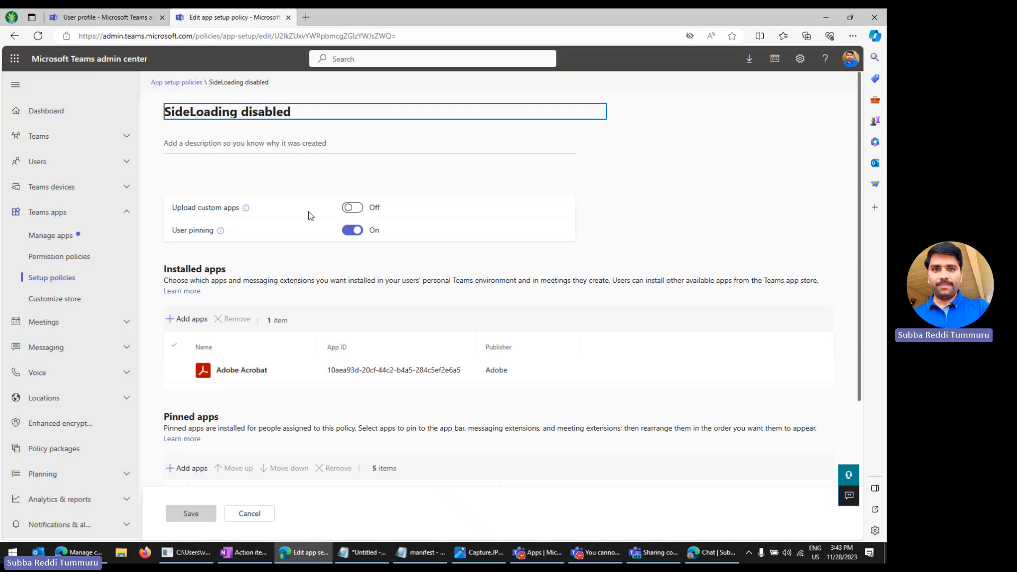
pyautogui.moveTo(325, 203)
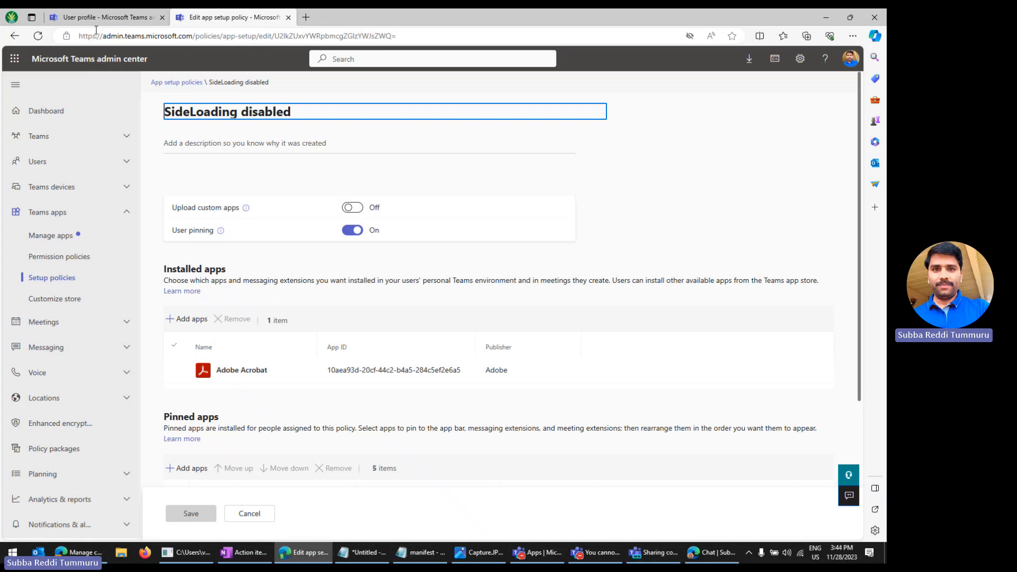
pyautogui.click(106, 18)
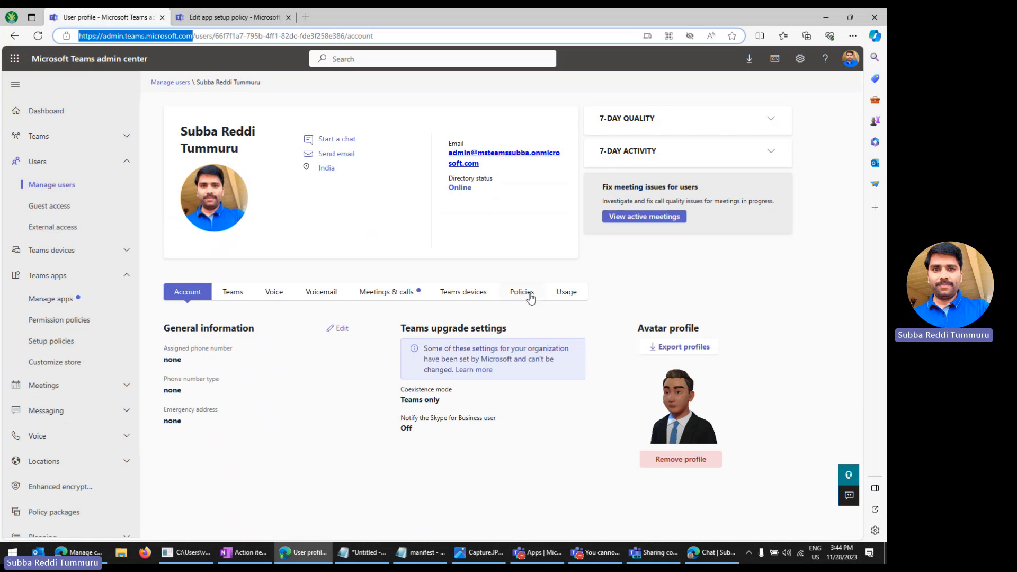
# Step: Check the user's Policies tab, which shows 'SideLoading disabled' as the assigned app setup policy
pyautogui.click(522, 291)
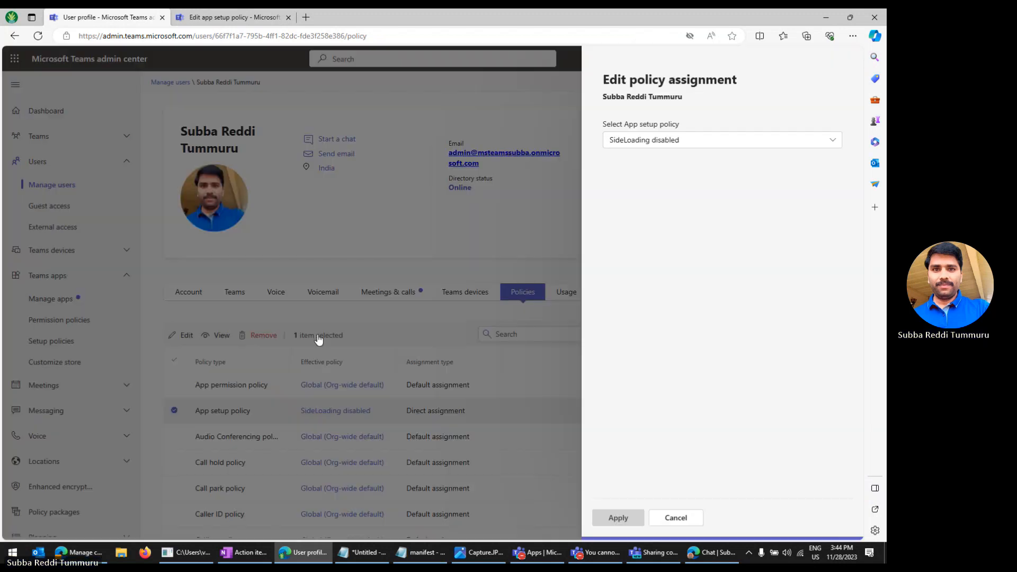
pyautogui.click(722, 140)
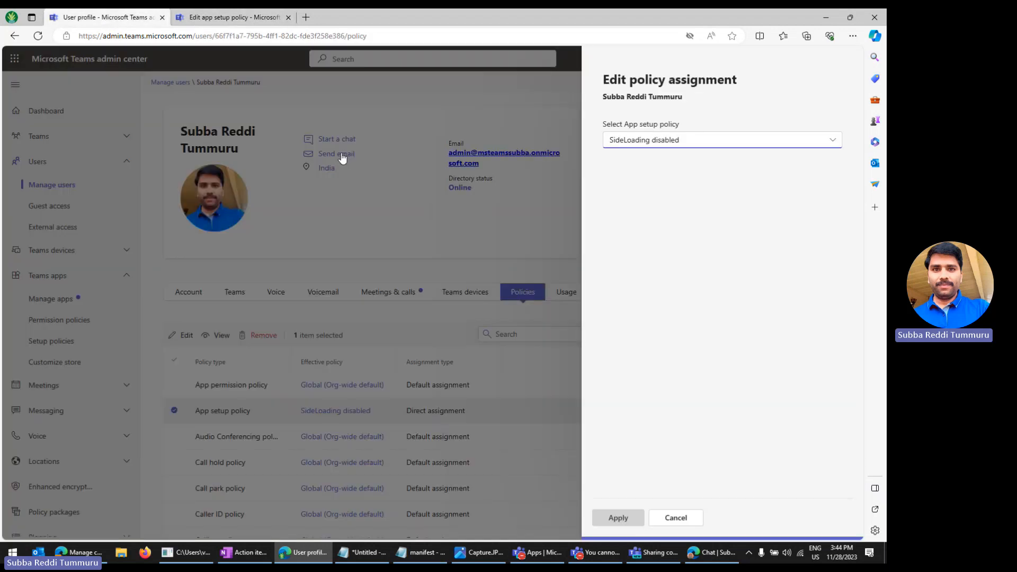
pyautogui.moveTo(668, 146)
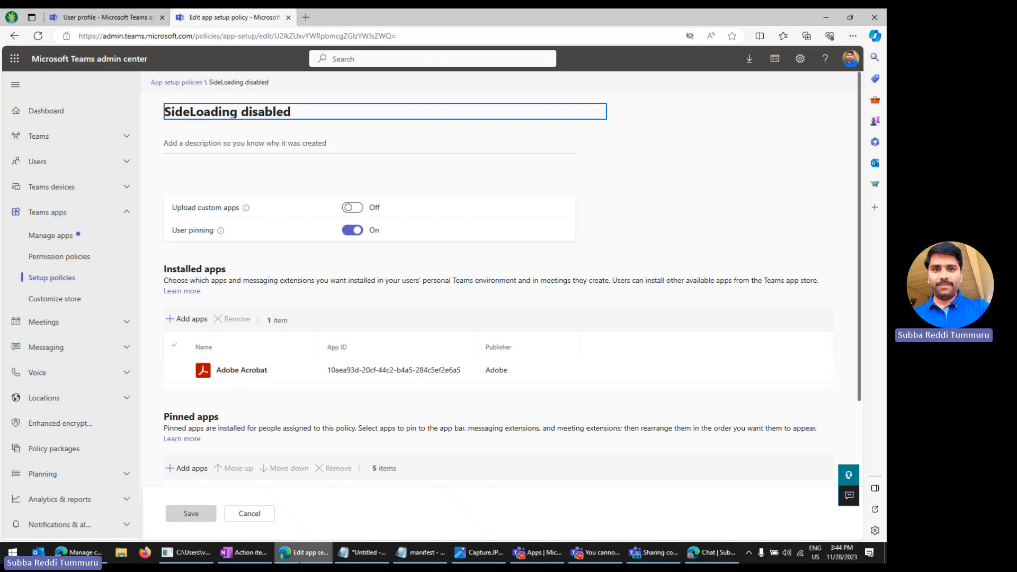
# Step: Launch the bot chat deep link in Teams desktop, then return to the SideLoading disabled policy editor
pyautogui.click(364, 553)
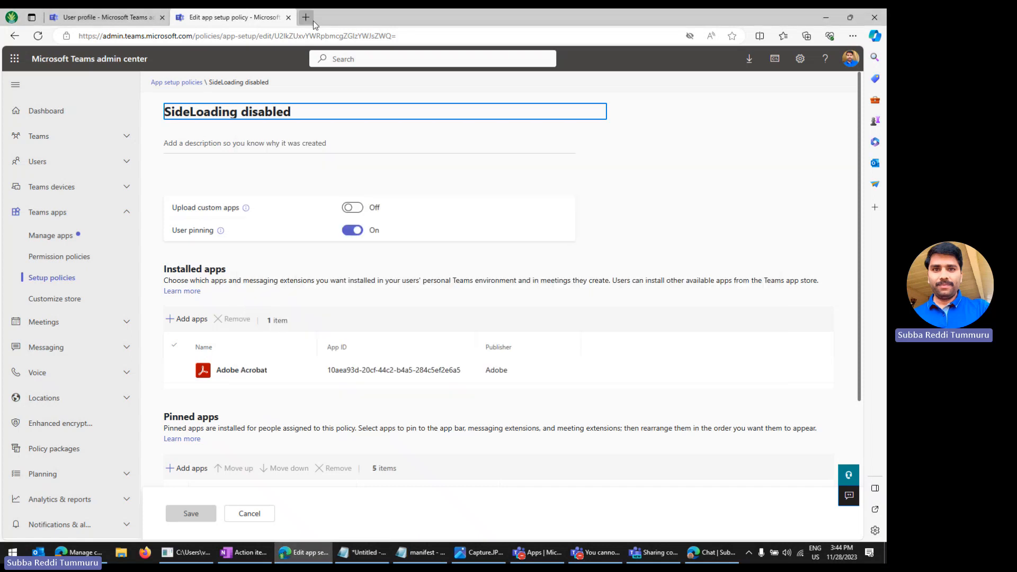
pyautogui.click(306, 17)
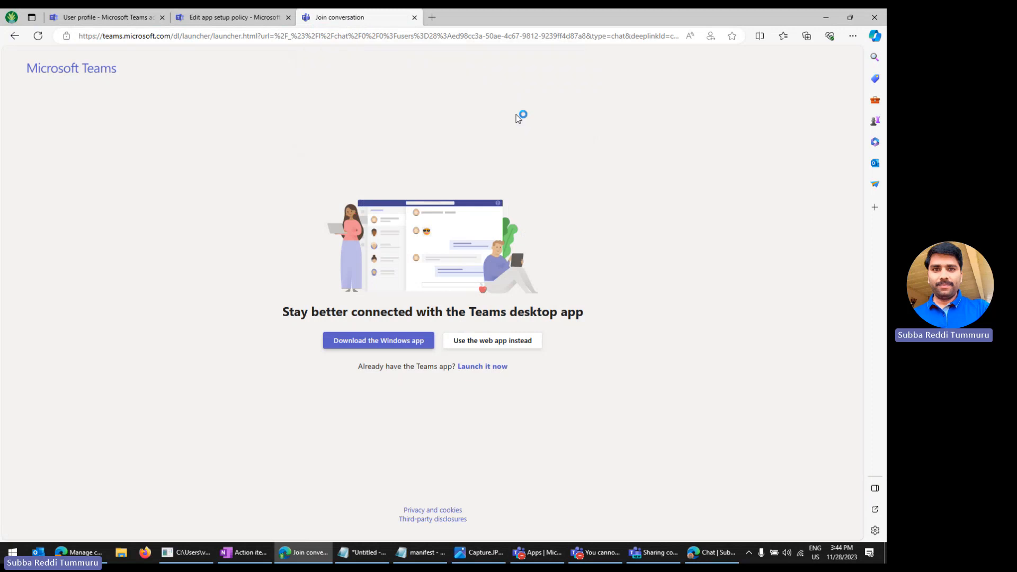
pyautogui.click(483, 366)
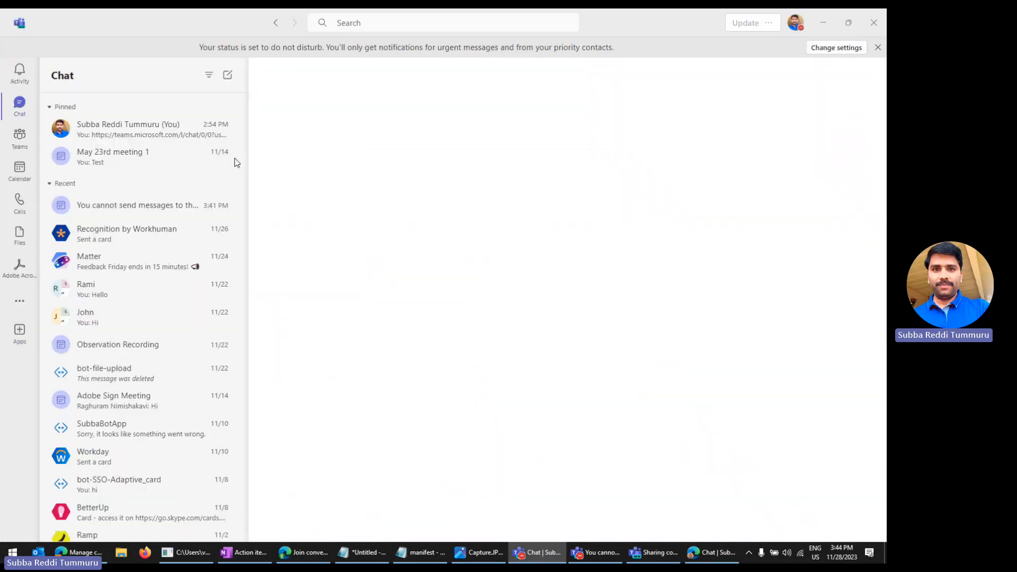
pyautogui.click(122, 428)
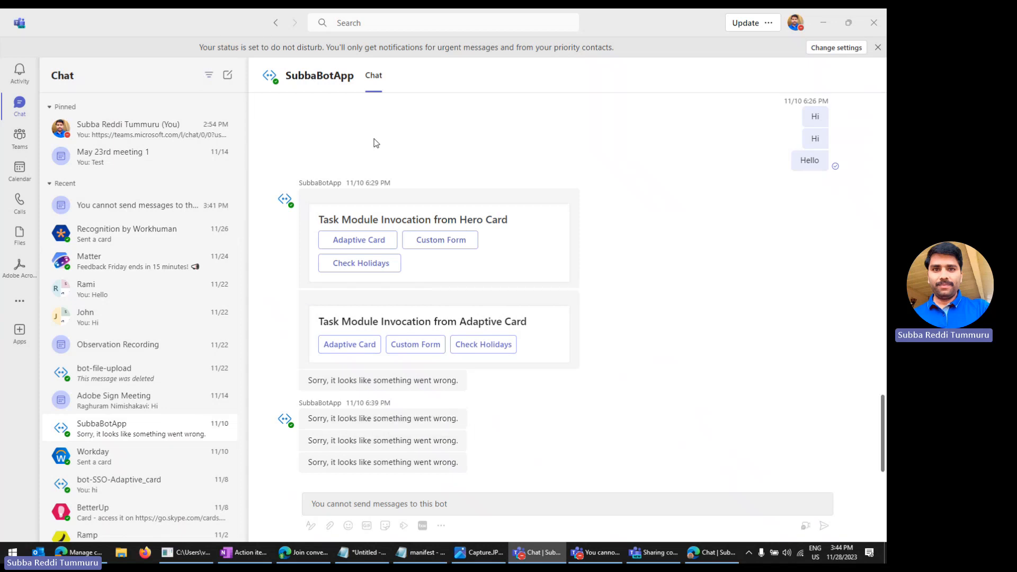
pyautogui.moveTo(580, 519)
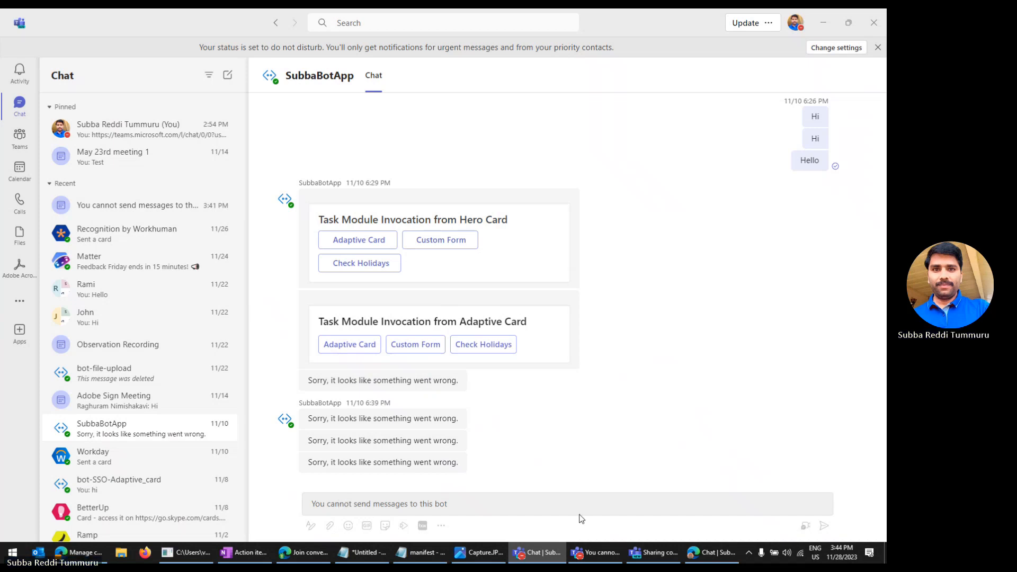
pyautogui.moveTo(317, 553)
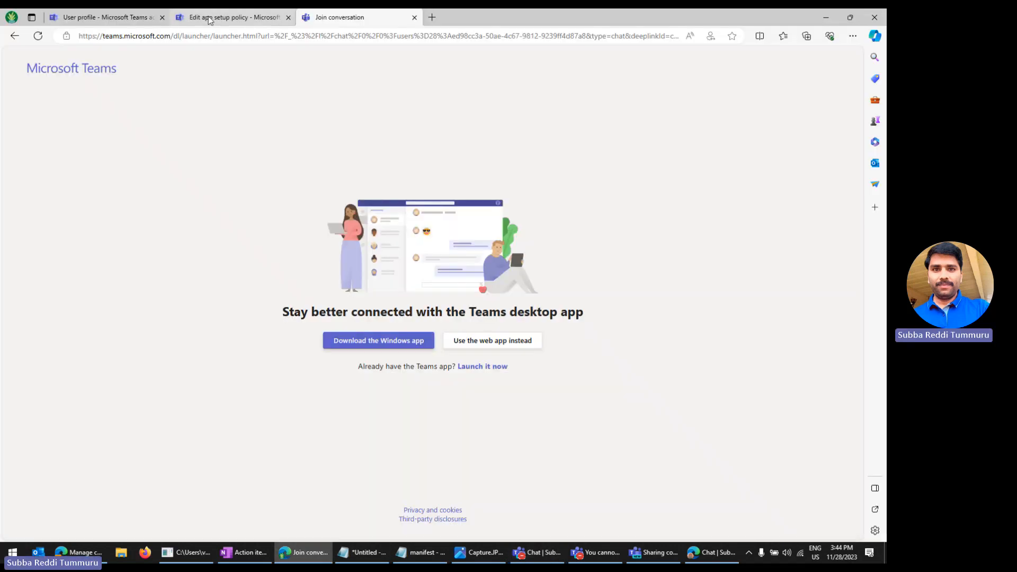
pyautogui.click(223, 17)
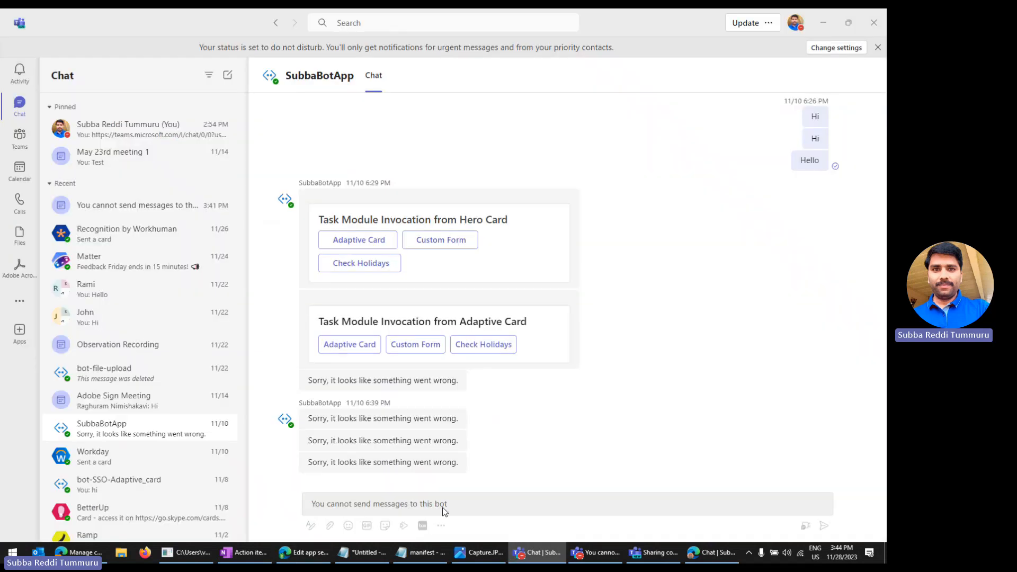
pyautogui.moveTo(460, 504)
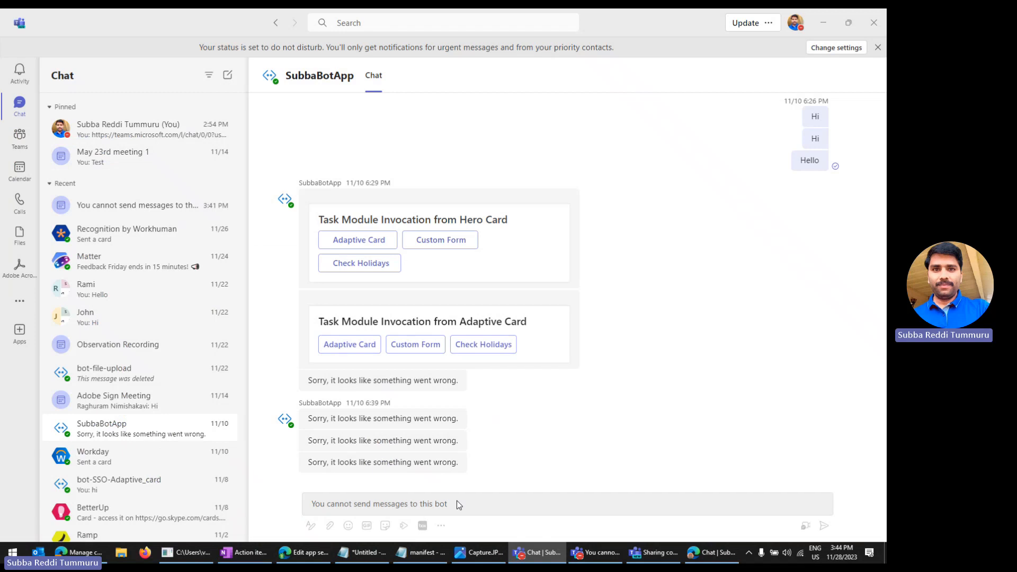
pyautogui.moveTo(453, 500)
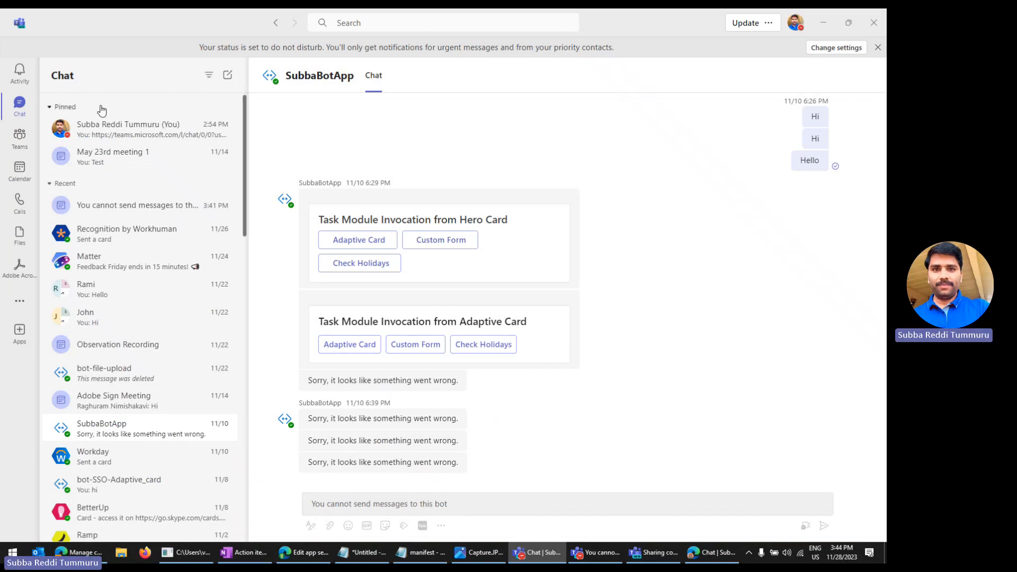
pyautogui.moveTo(403, 496)
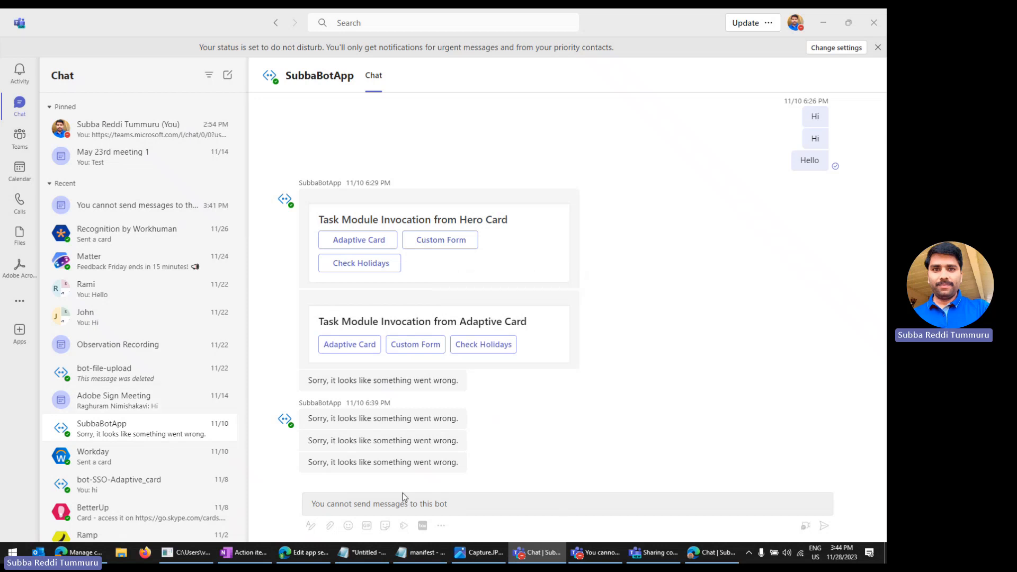
pyautogui.click(365, 552)
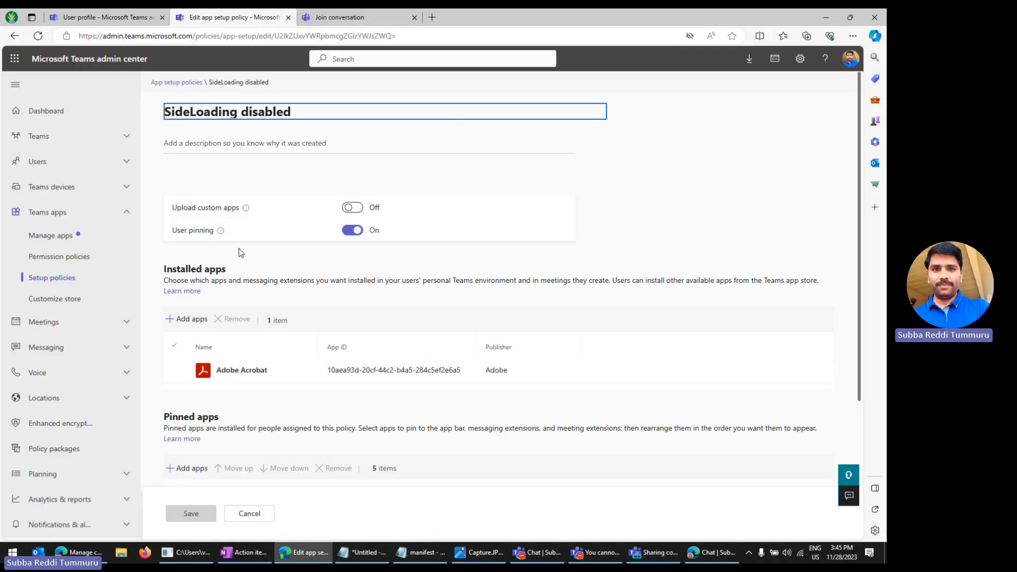
pyautogui.moveTo(216, 126)
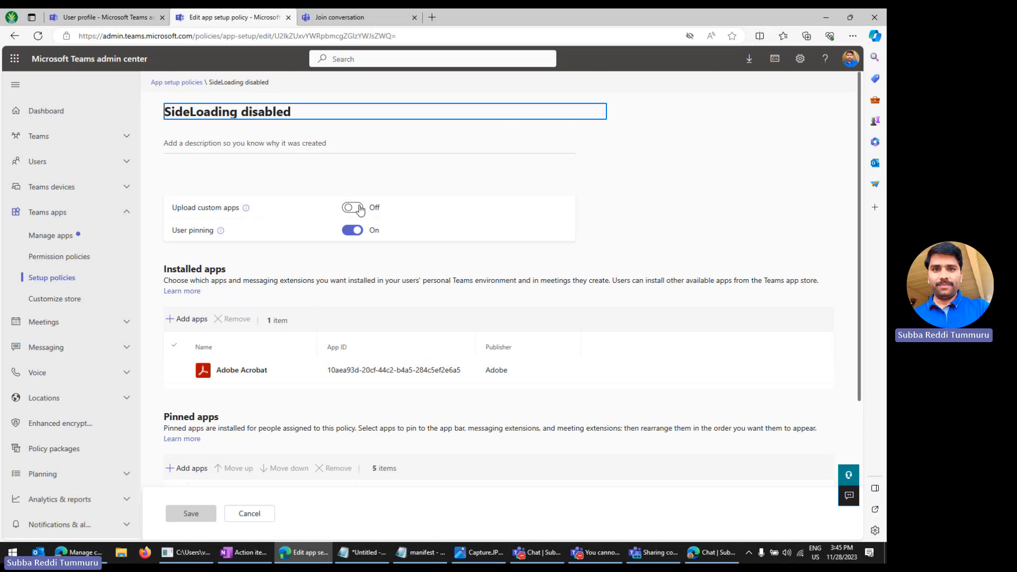
pyautogui.moveTo(375, 229)
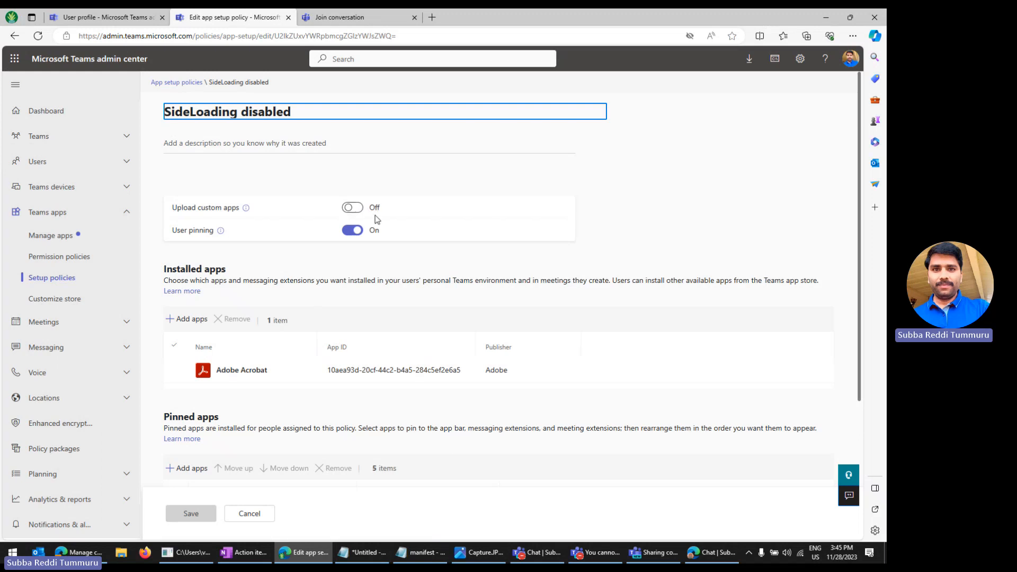
pyautogui.moveTo(586, 404)
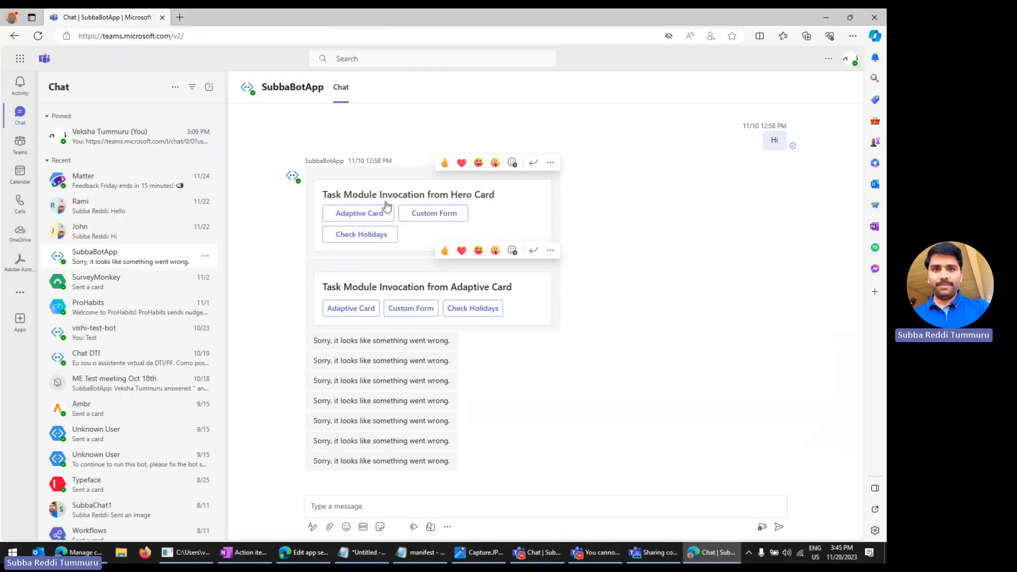
# Step: Reopen the SubbaBotApp conversation, then return to the admin center's App setup policies list
pyautogui.click(110, 135)
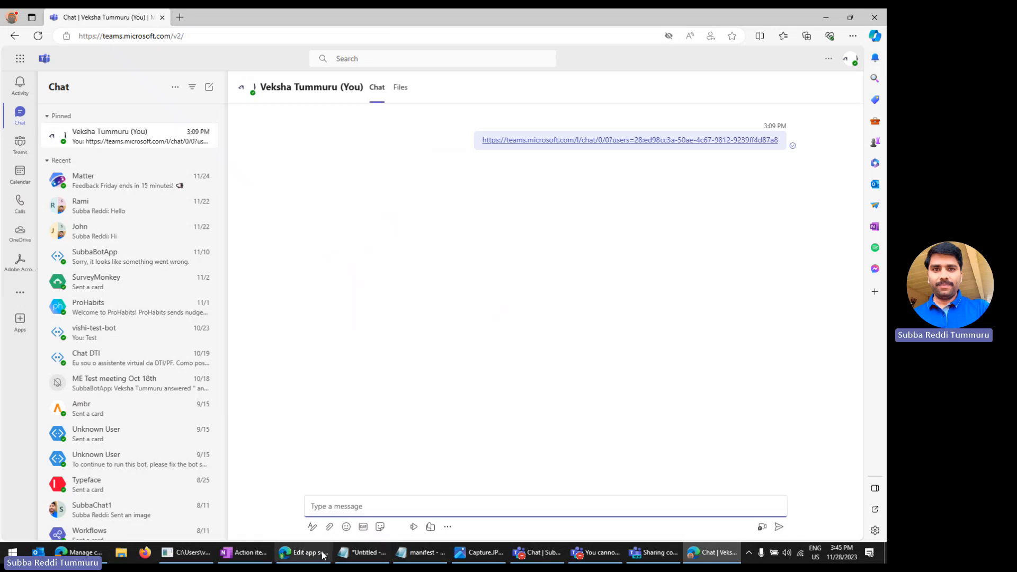
pyautogui.click(303, 552)
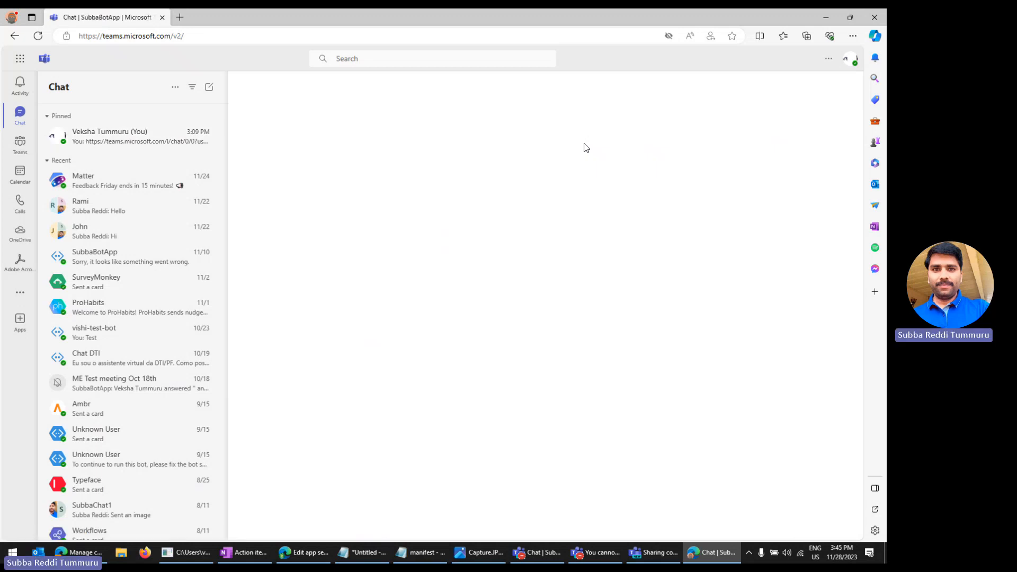
pyautogui.click(96, 256)
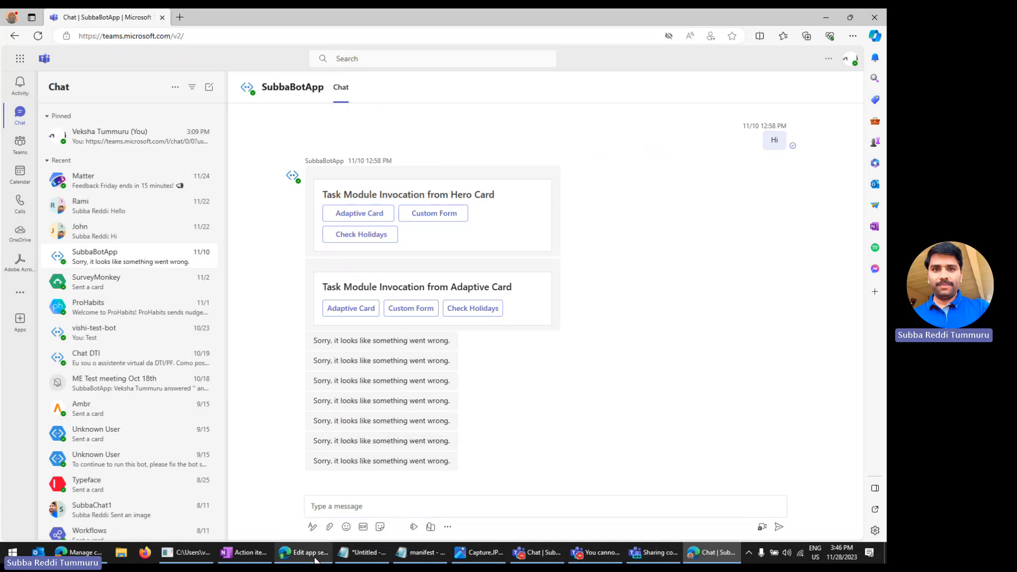
pyautogui.click(302, 552)
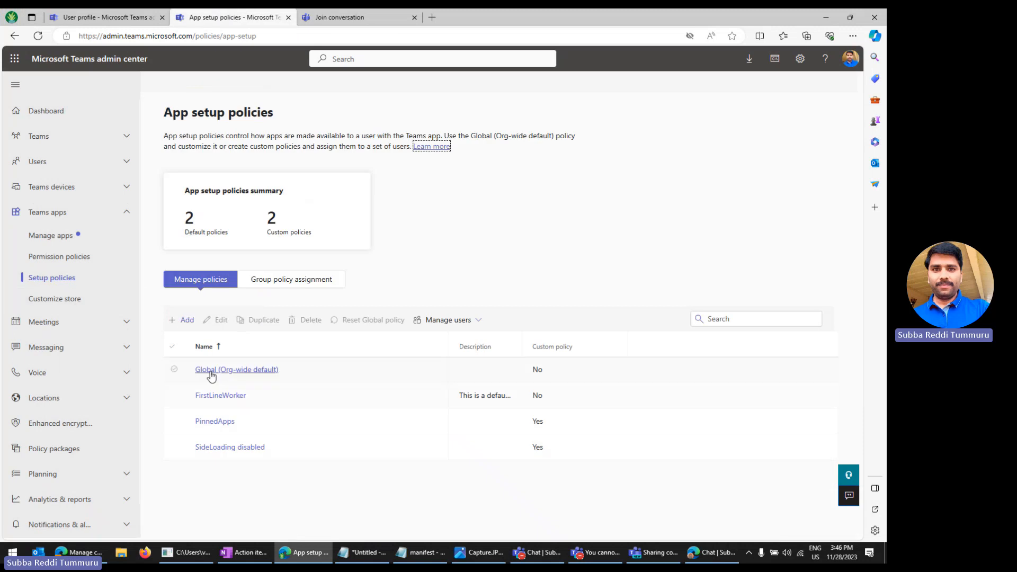
# Step: Confirm the Global (Org-wide default) policy has Upload custom apps on, then load teams.microsoft.com in a new tab
pyautogui.click(236, 369)
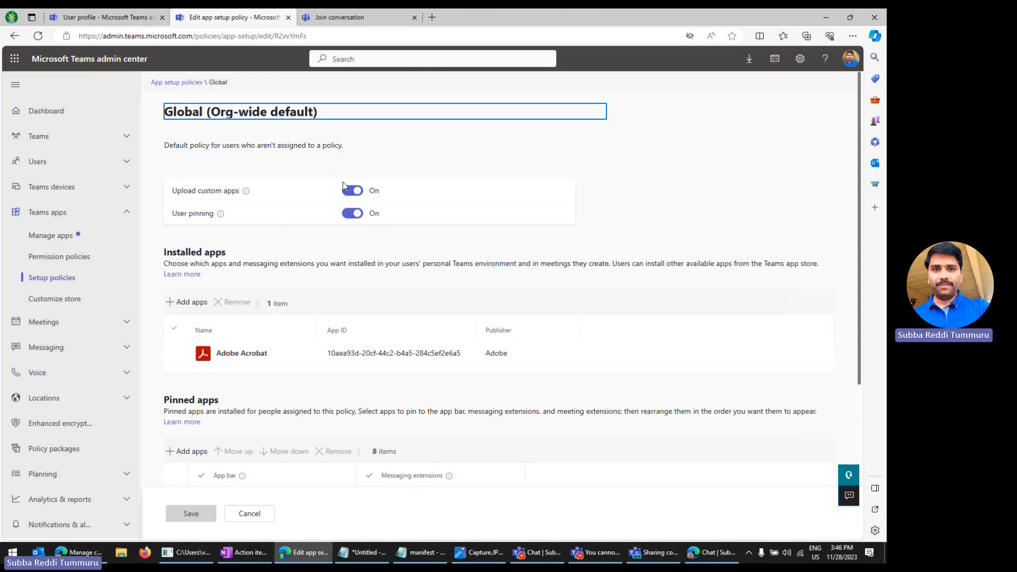
pyautogui.click(366, 553)
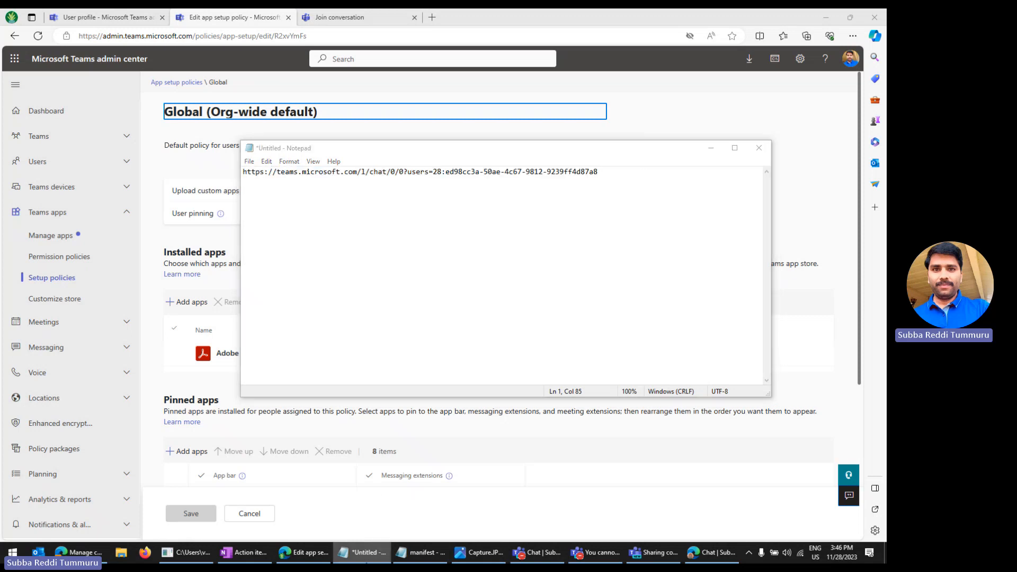
pyautogui.click(303, 553)
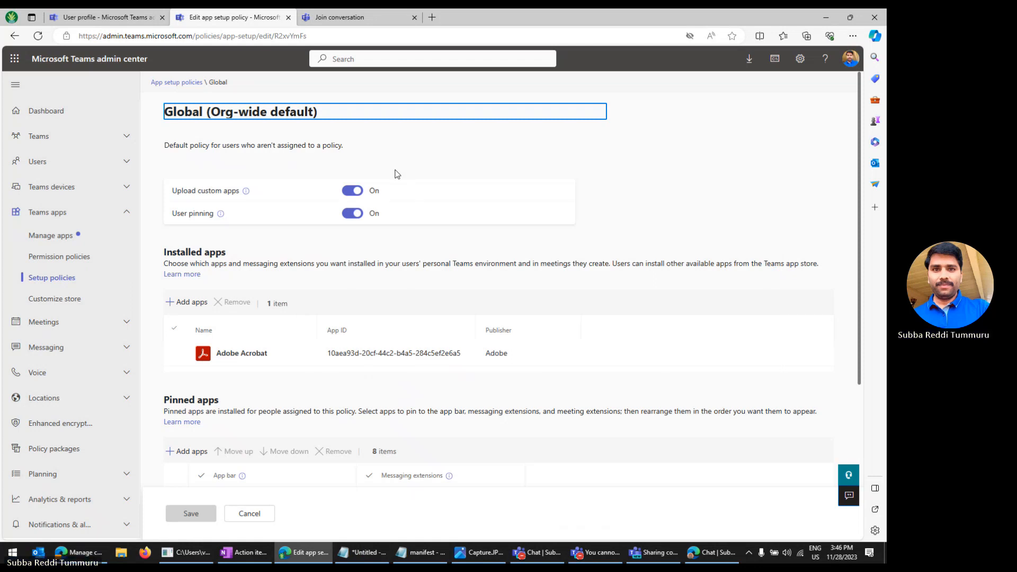
pyautogui.moveTo(399, 188)
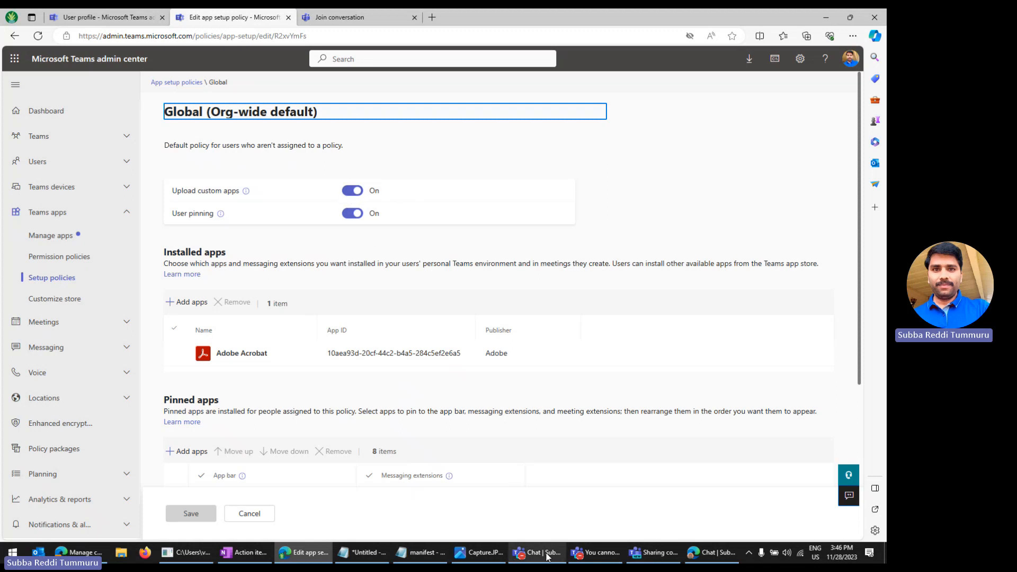
pyautogui.click(540, 553)
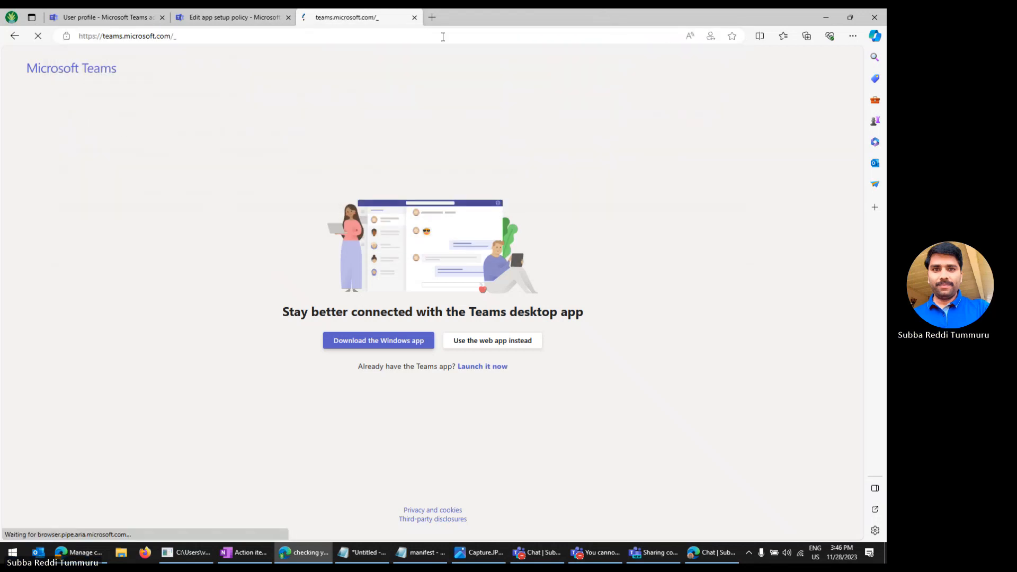
# Step: Switch Teams on the web back to classic Teams, then return to the App setup policies tab
pyautogui.click(492, 340)
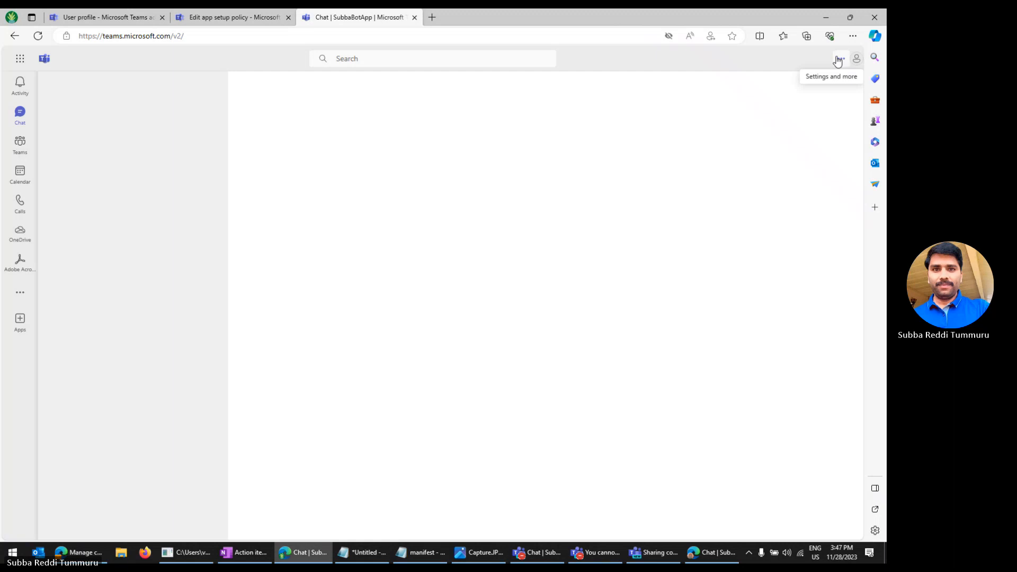
pyautogui.click(837, 58)
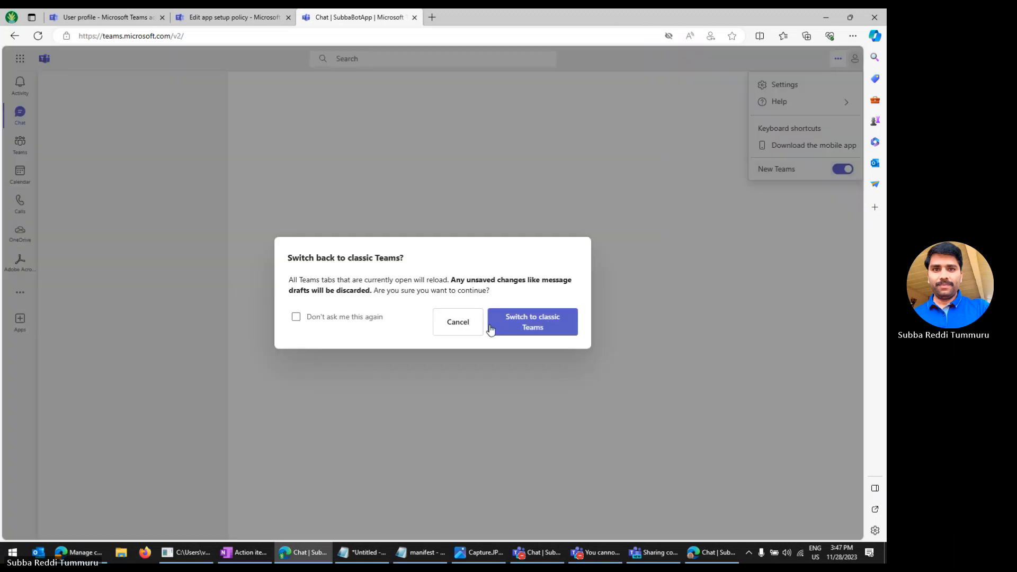
pyautogui.click(458, 322)
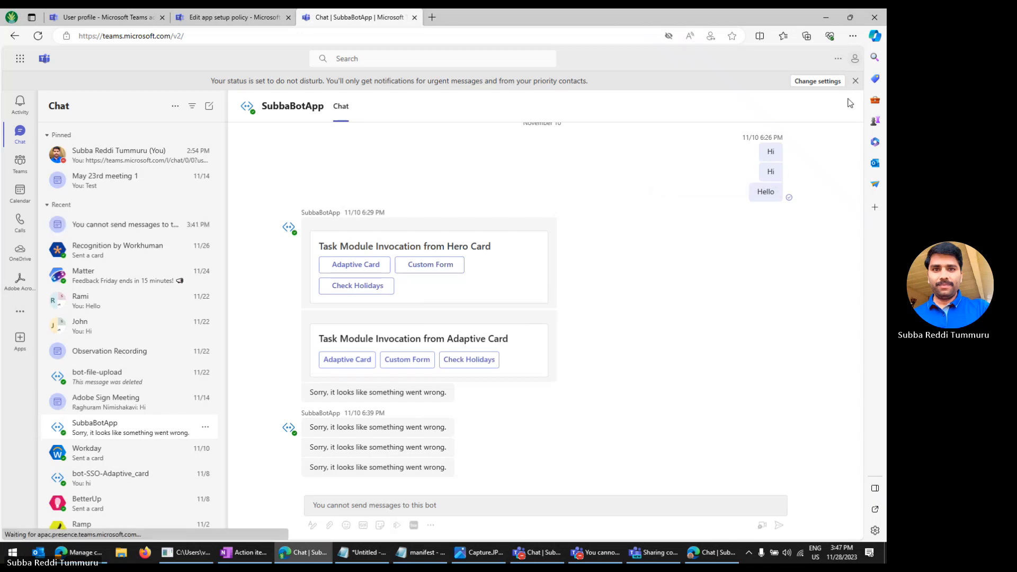
pyautogui.click(829, 58)
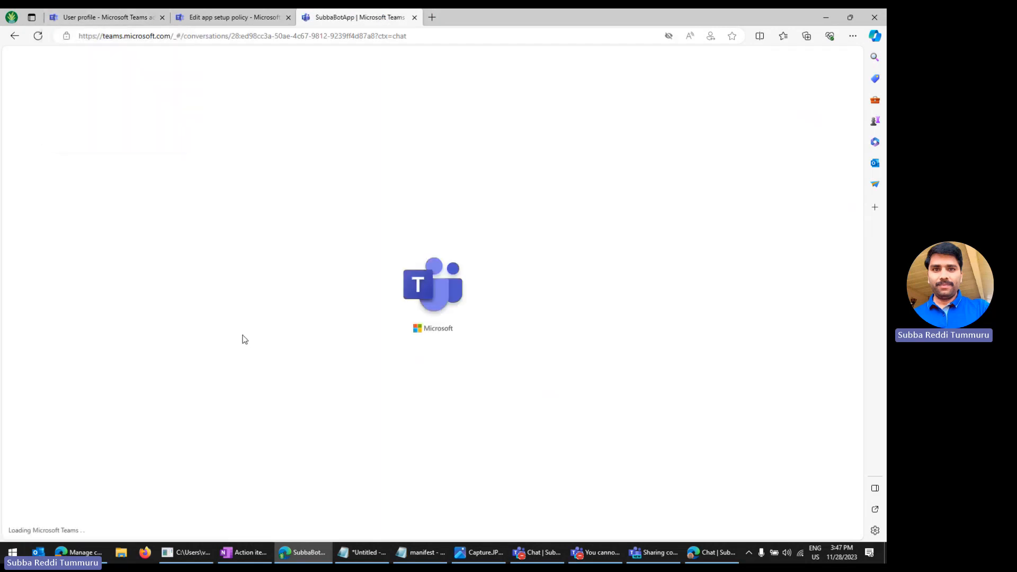
pyautogui.click(226, 17)
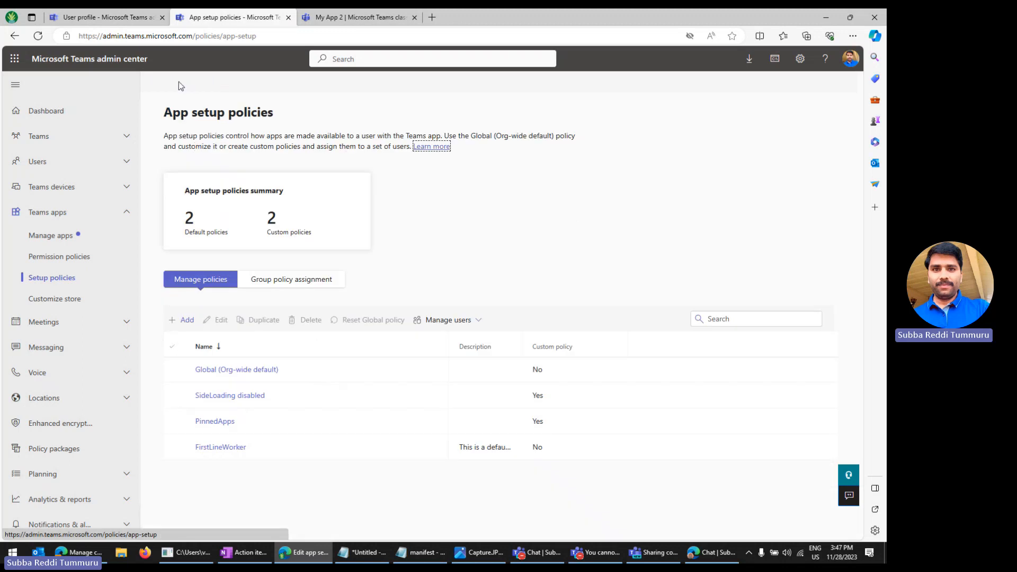
# Step: Reopen the SideLoading disabled policy and check its Upload custom apps toggle
pyautogui.click(229, 395)
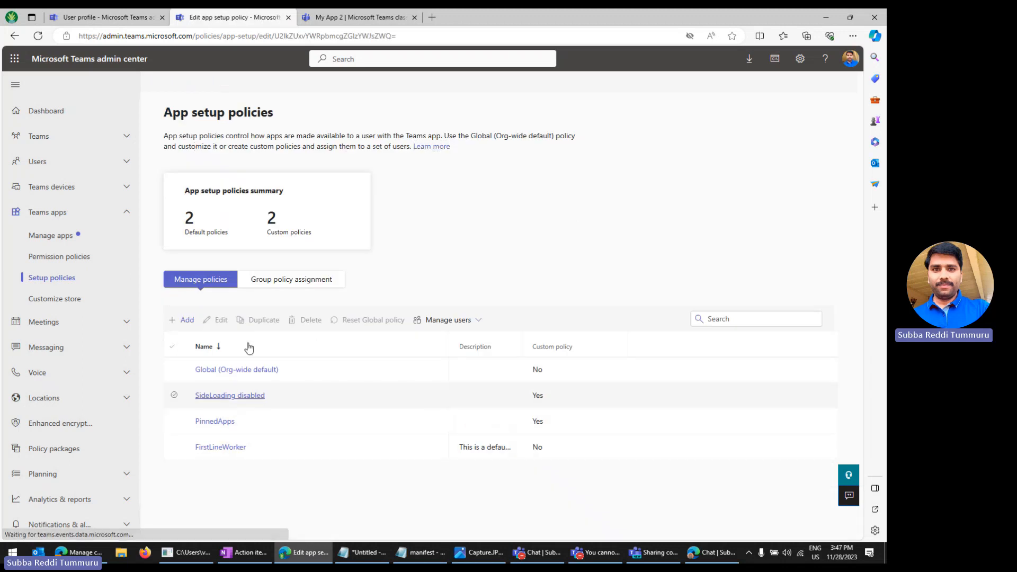
pyautogui.click(230, 395)
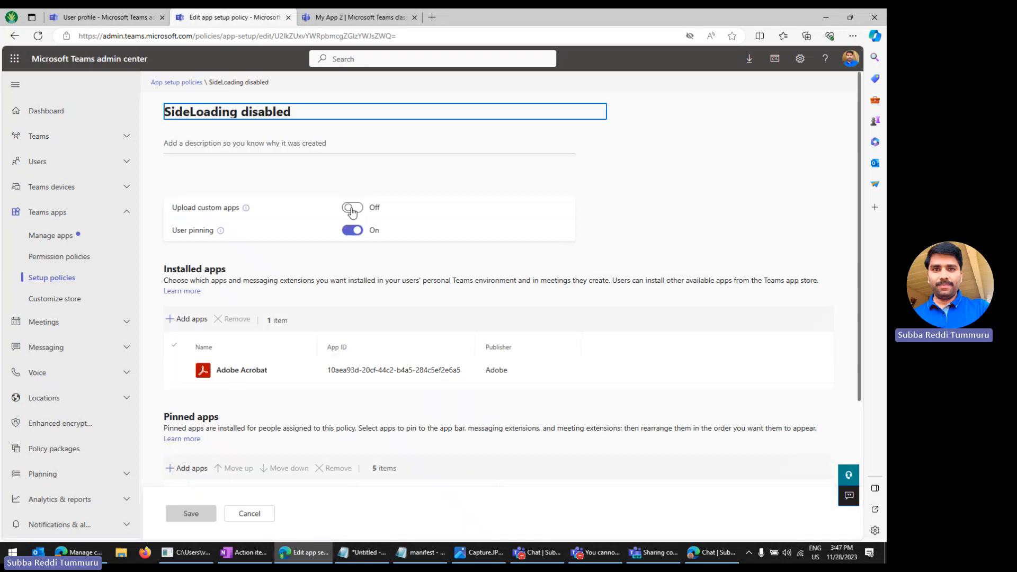
pyautogui.click(357, 17)
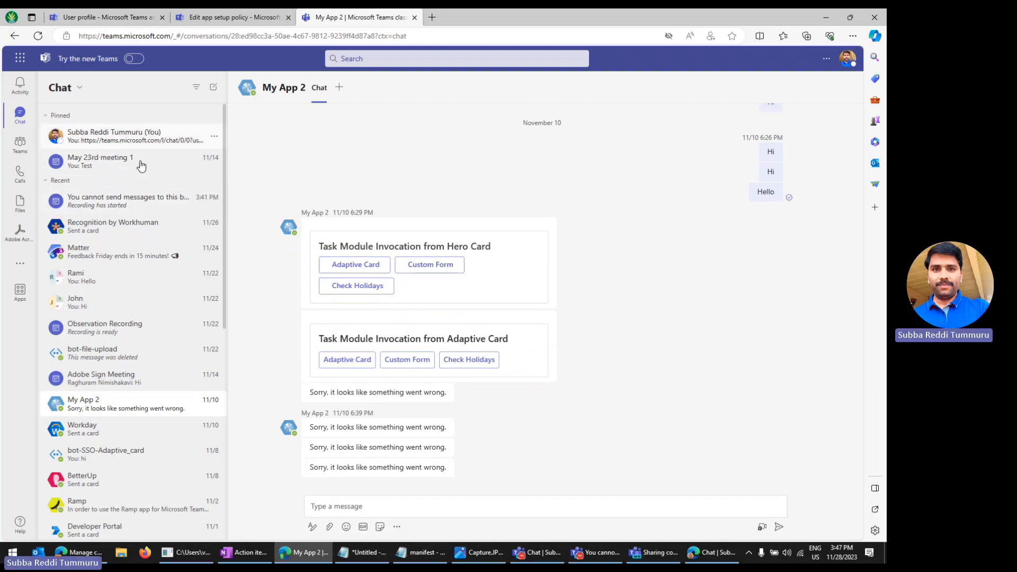
# Step: Open the My App 2 bot chat on the web, then the desktop SubbaBotApp chat
pyautogui.click(121, 136)
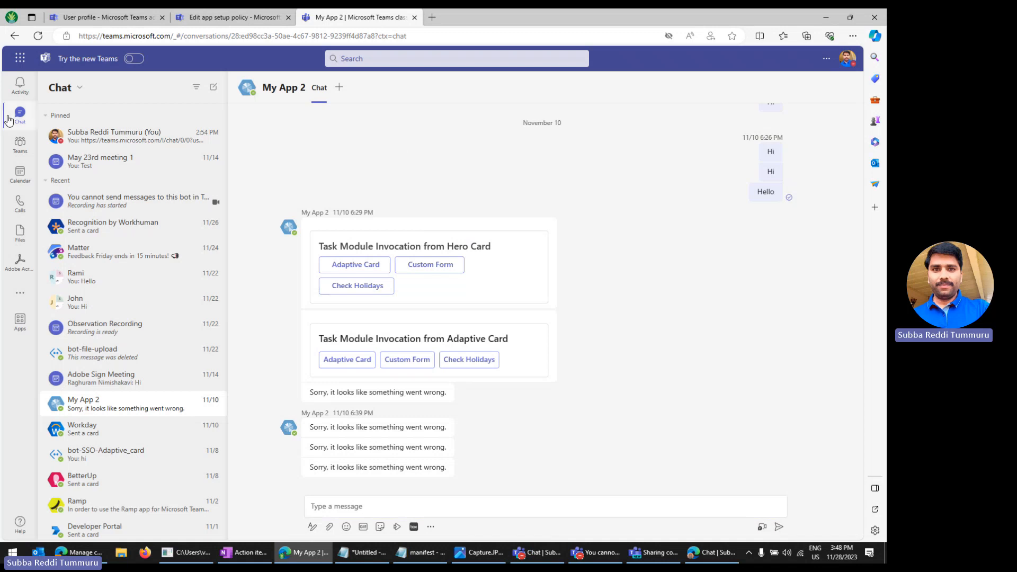
pyautogui.click(403, 507)
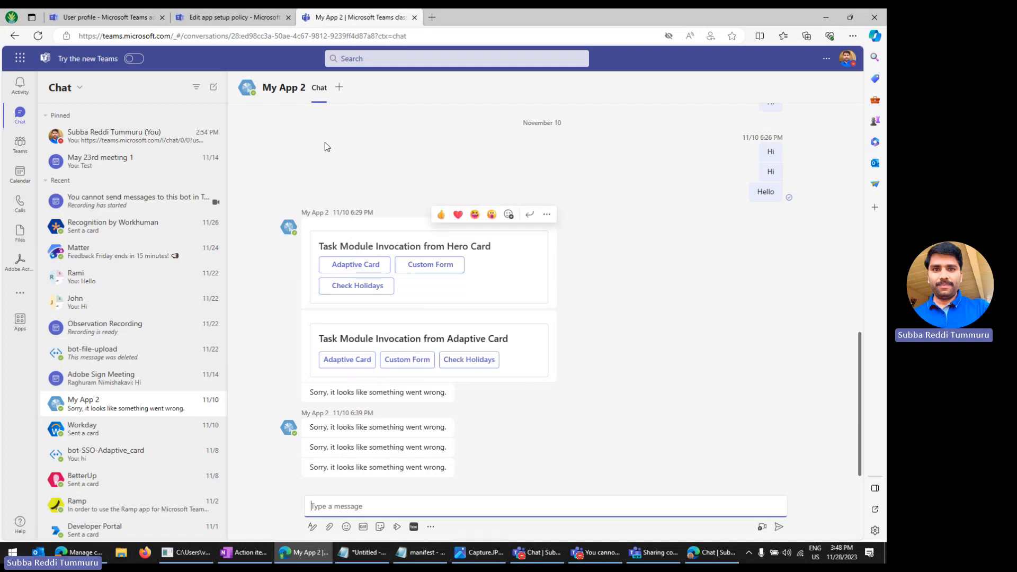
pyautogui.moveTo(829, 87)
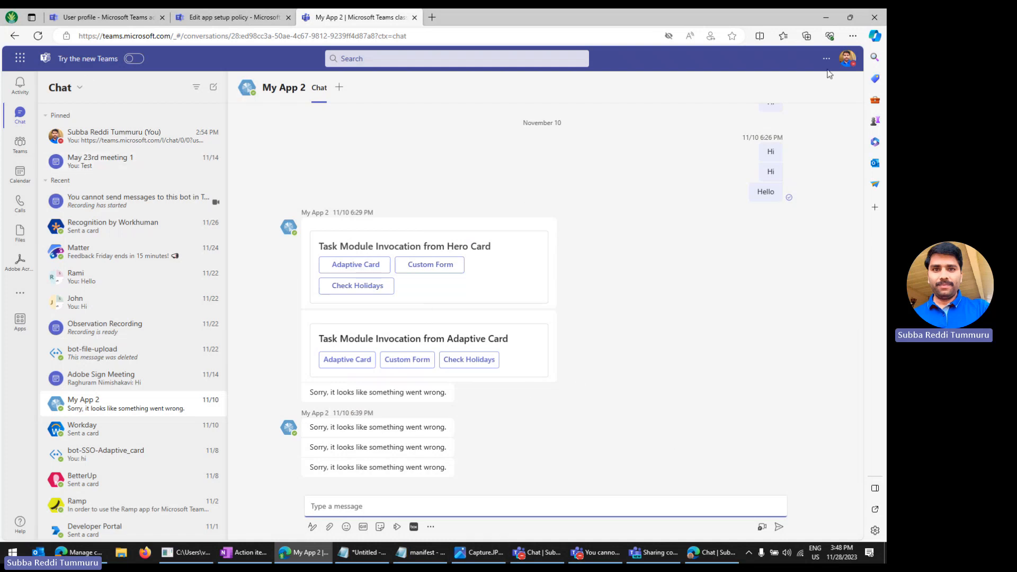
pyautogui.moveTo(100, 169)
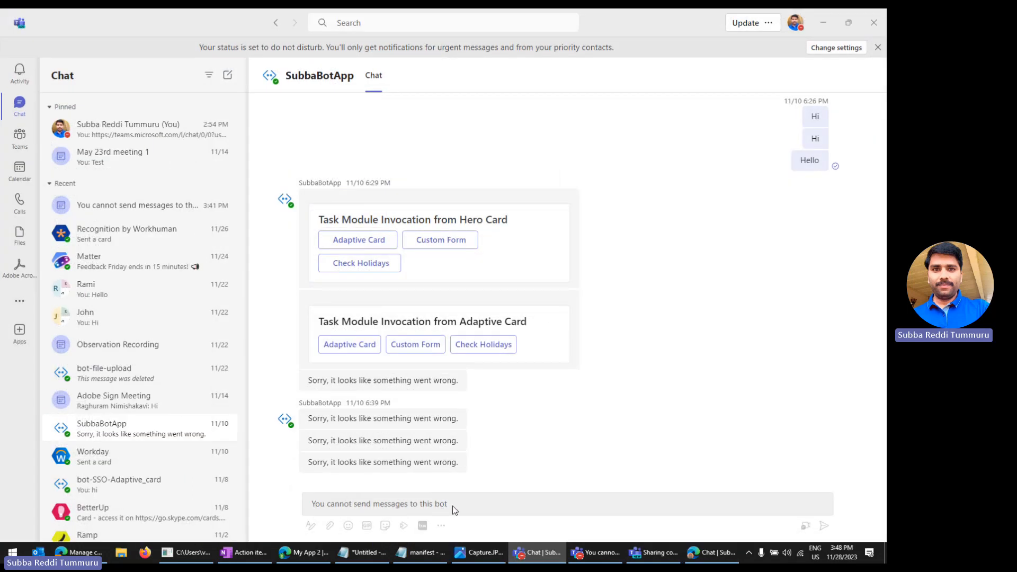
pyautogui.moveTo(233, 509)
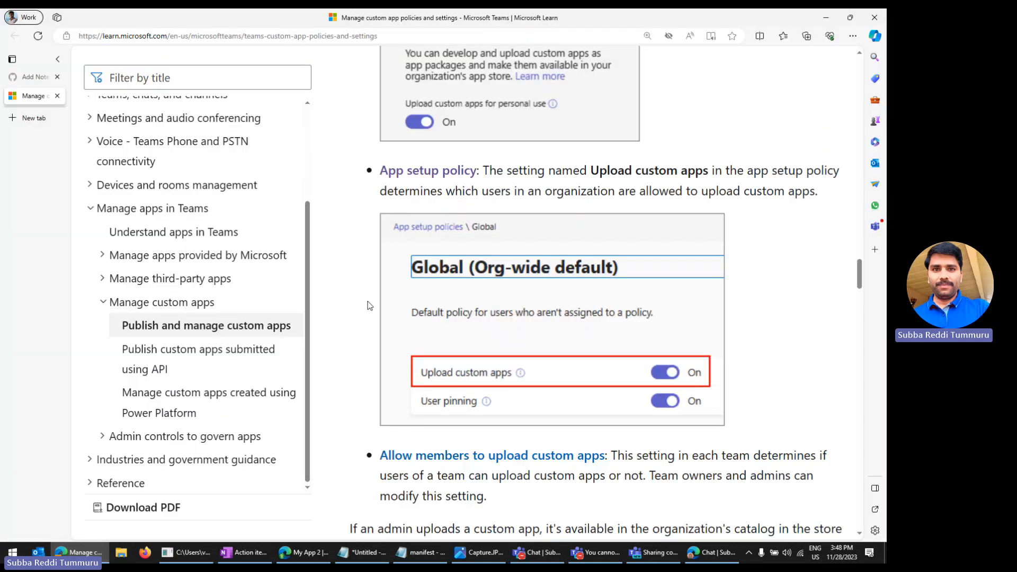
pyautogui.moveTo(586, 356)
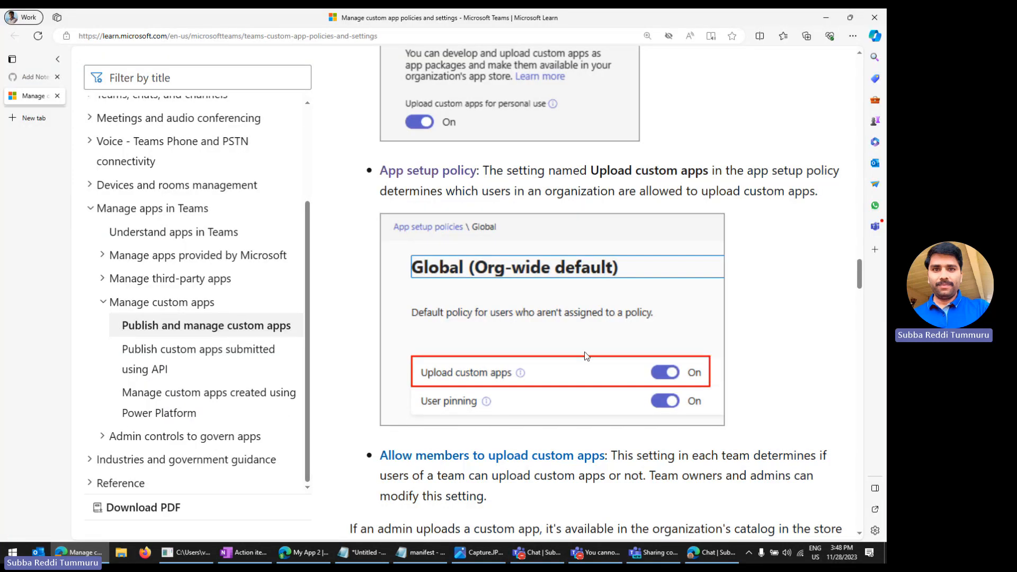
pyautogui.moveTo(681, 377)
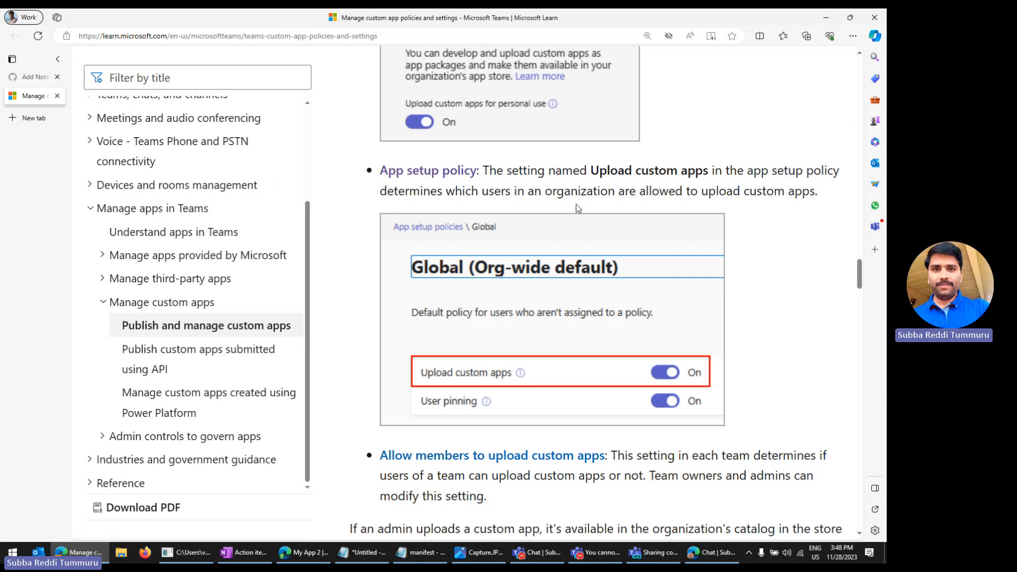
pyautogui.moveTo(664, 358)
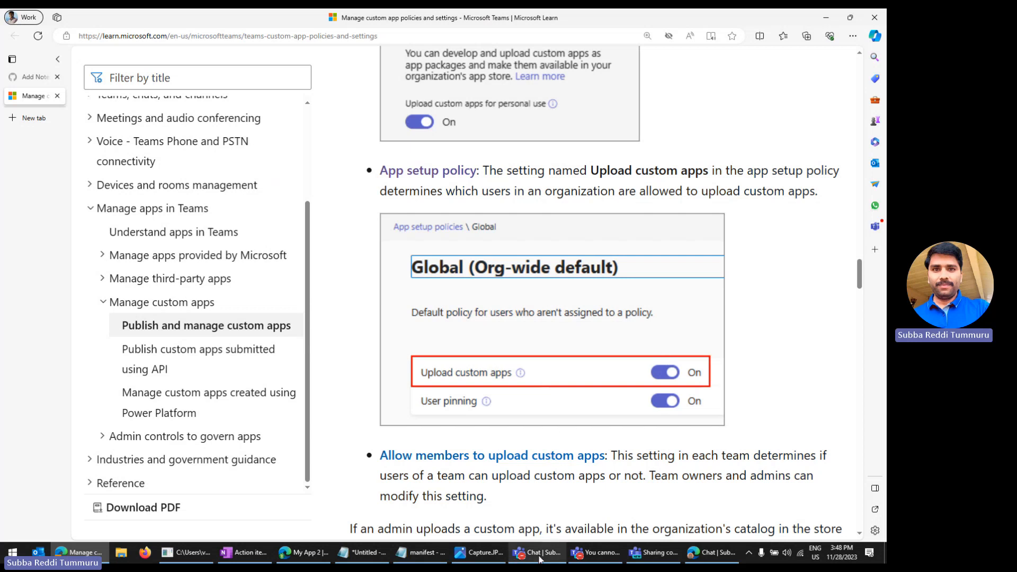
# Step: Return from the Learn article to the SubbaBotApp chat and the Teams meeting window
pyautogui.click(536, 552)
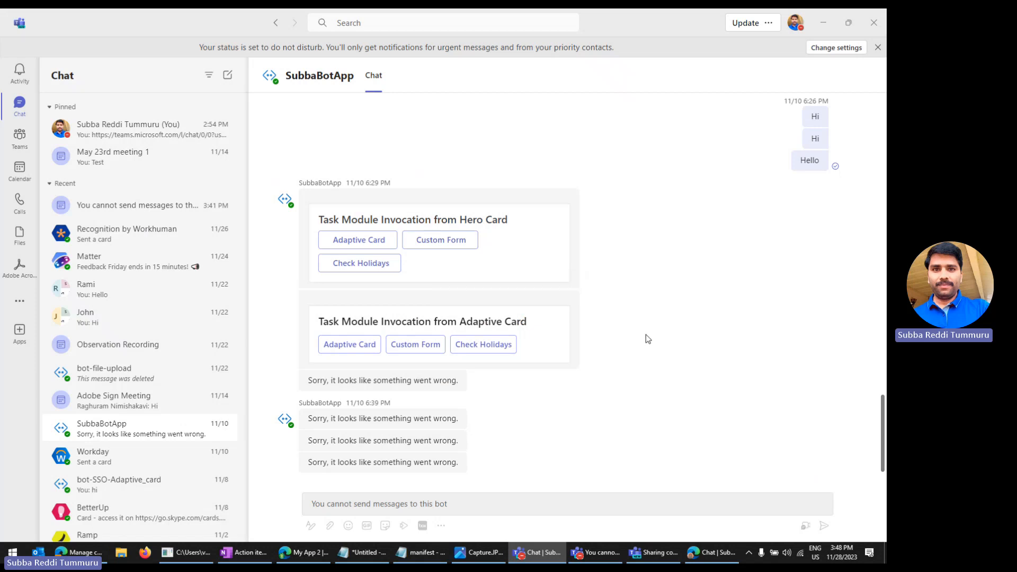
pyautogui.click(595, 553)
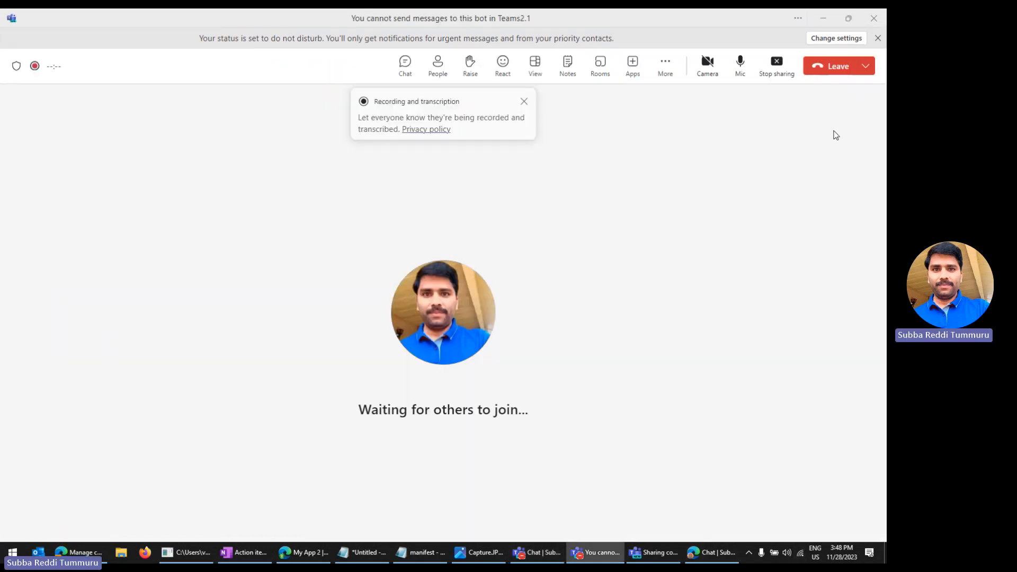